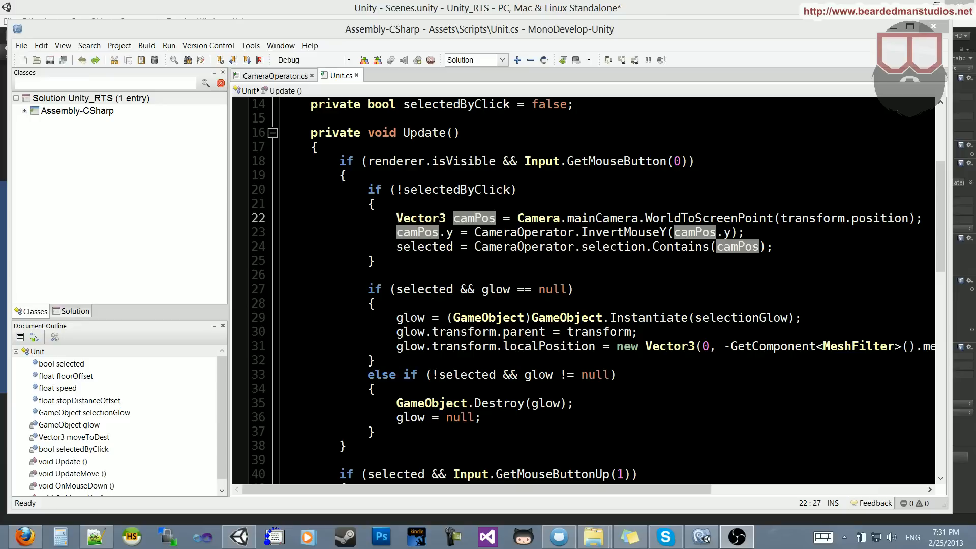
# Inspect the capsule unit in the Unity scene before editing Unit.cs
pyautogui.click(238, 536)
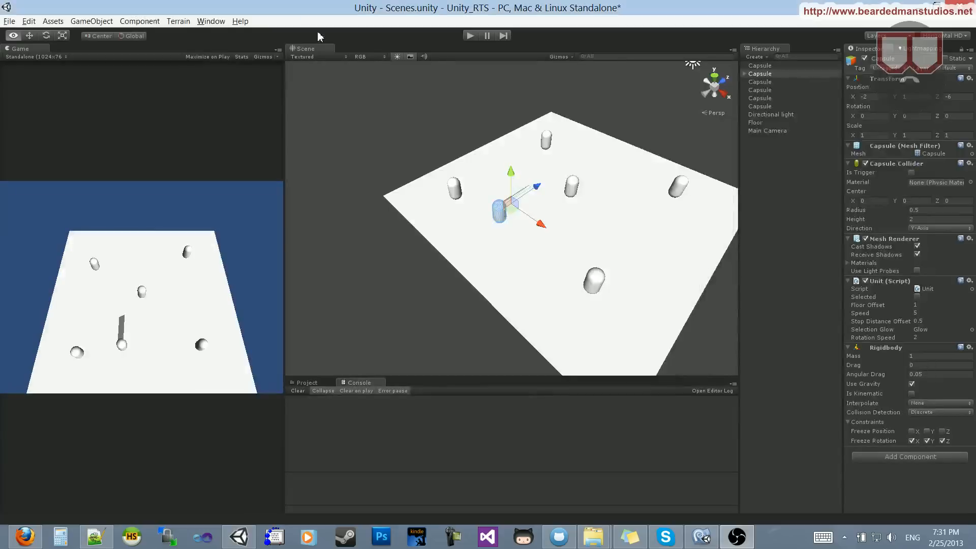
pyautogui.click(449, 232)
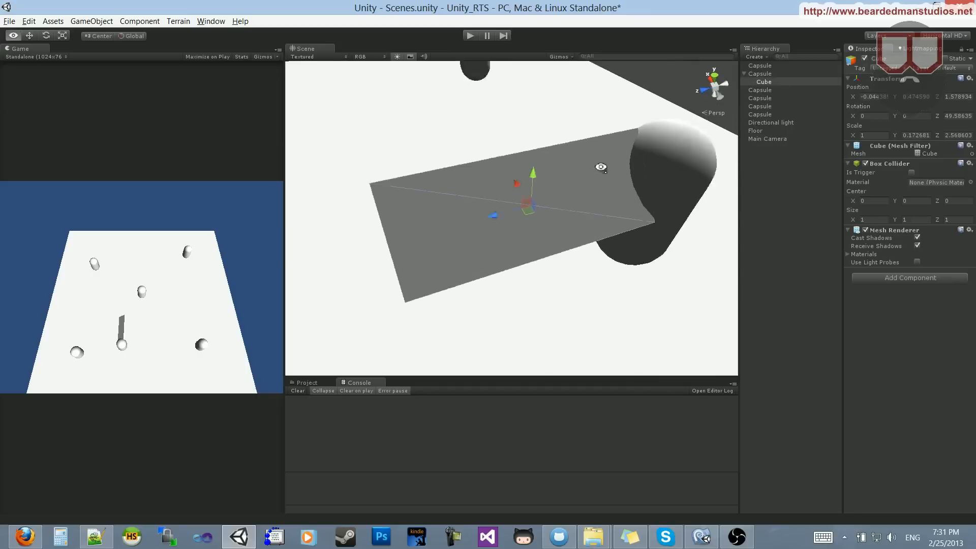
pyautogui.click(760, 73)
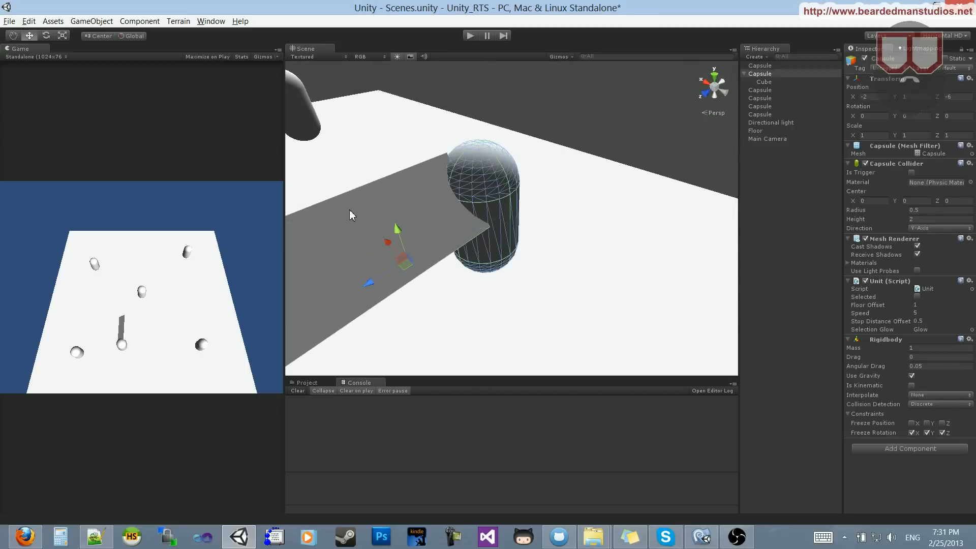
pyautogui.click(764, 81)
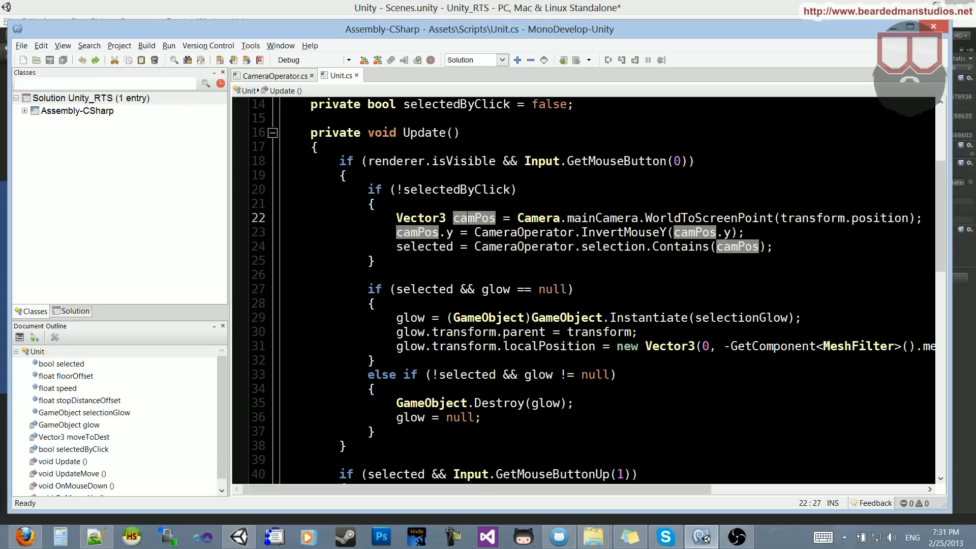
pyautogui.scroll(3)
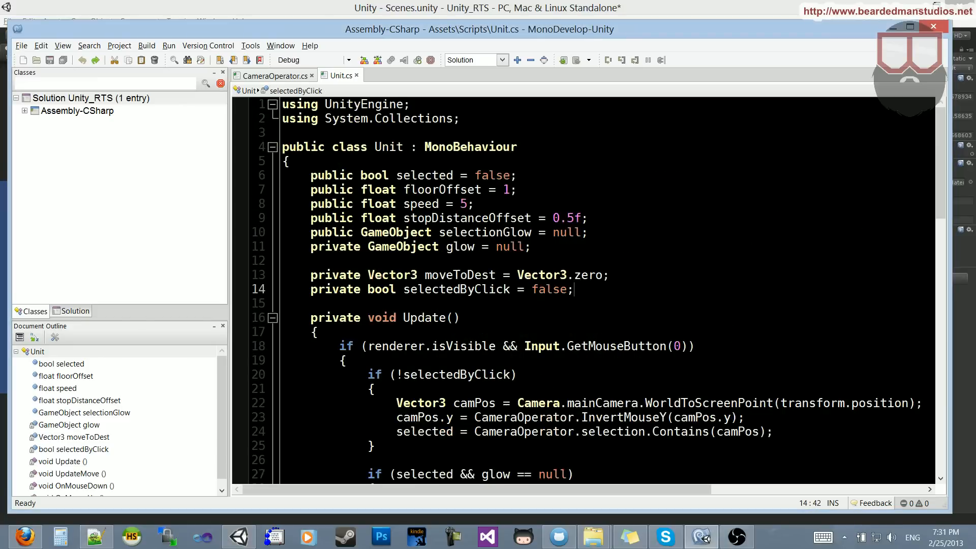
pyautogui.scroll(-3)
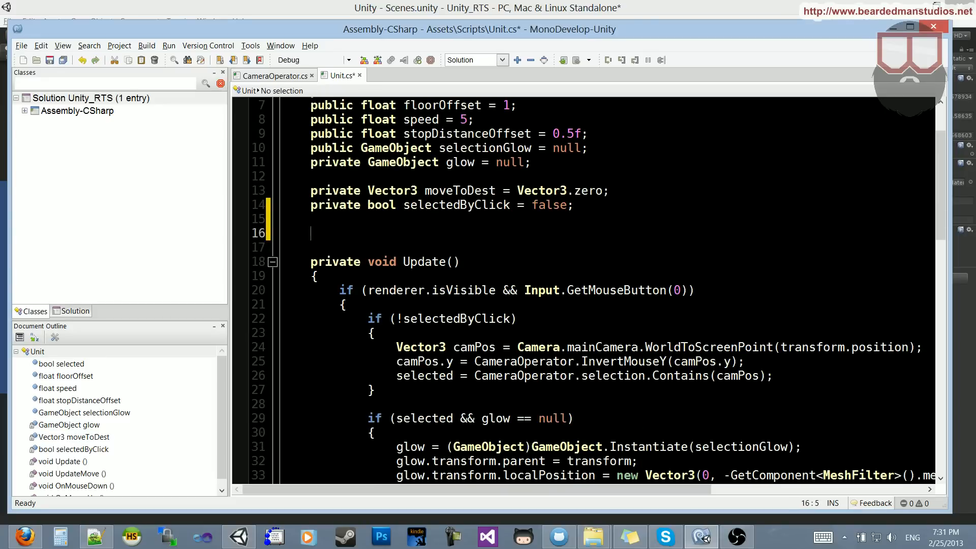
# Declare public float rotationSpeed = 2 and private float currentRotationSpeed below selectedByClick
pyautogui.write('public float')
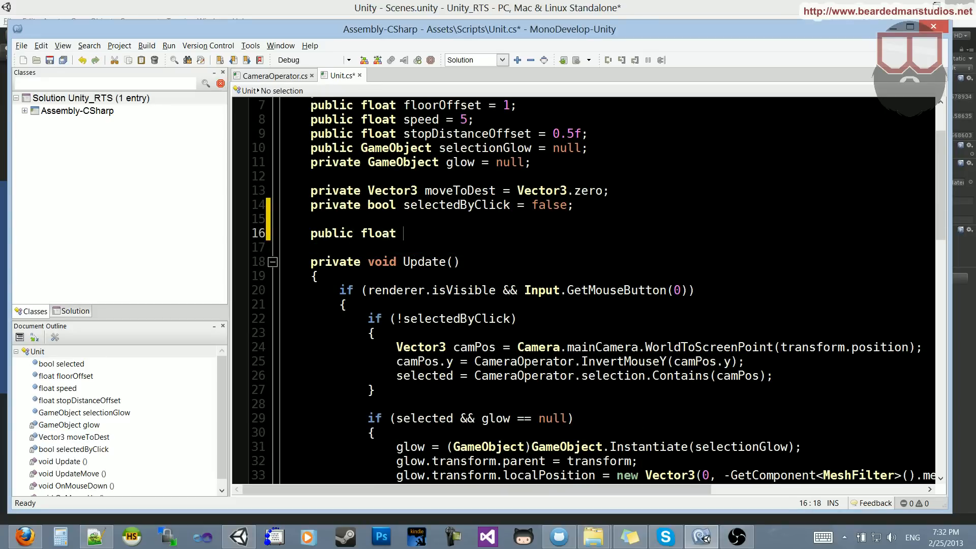
pyautogui.write('rotationS')
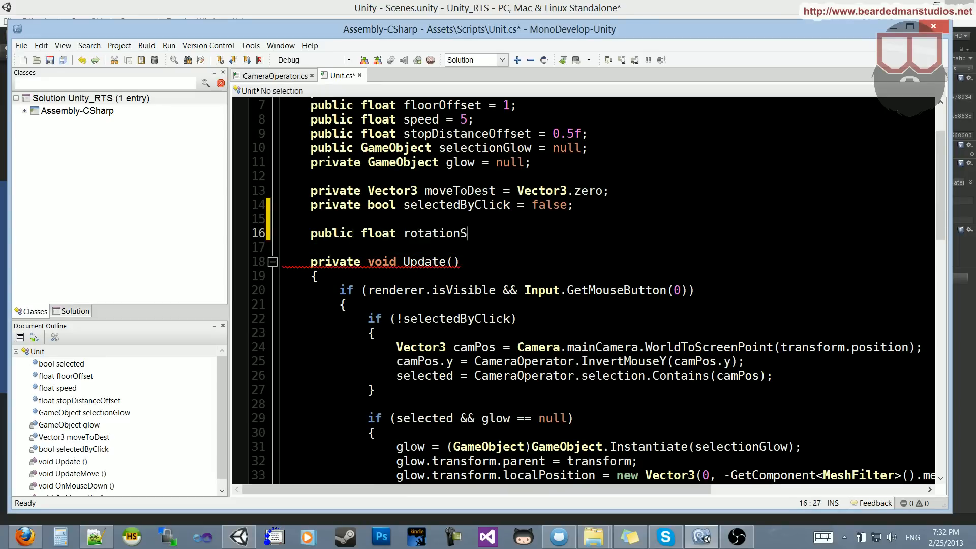
pyautogui.write('peed = 5;')
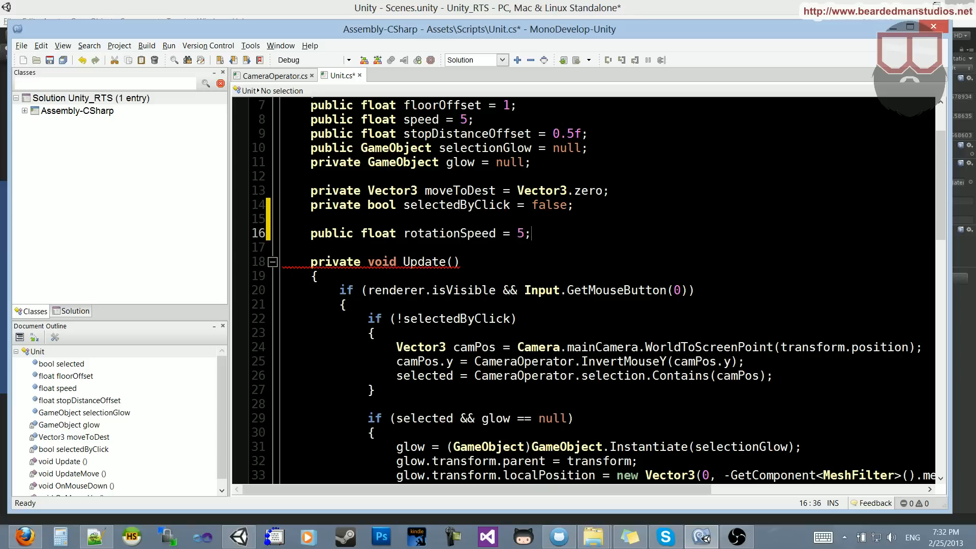
pyautogui.write('2')
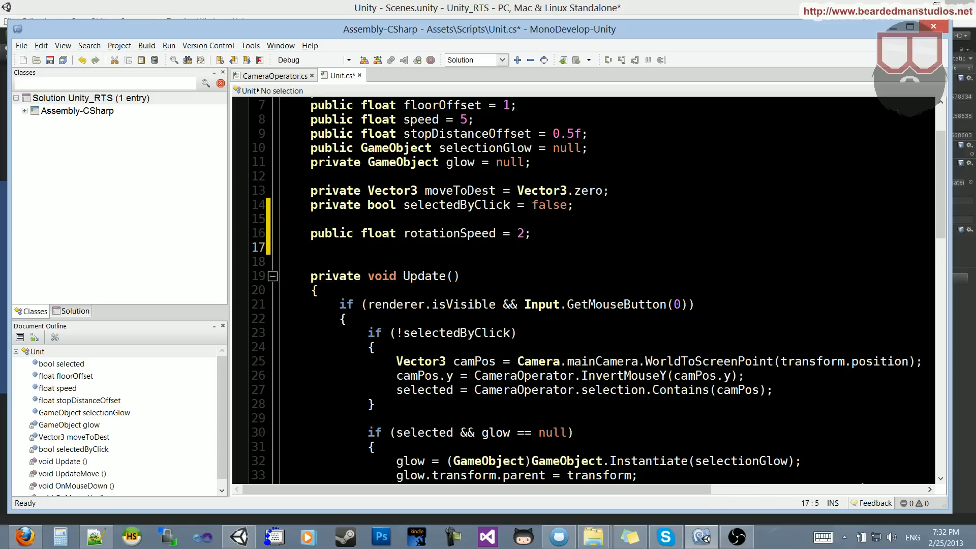
pyautogui.write('private')
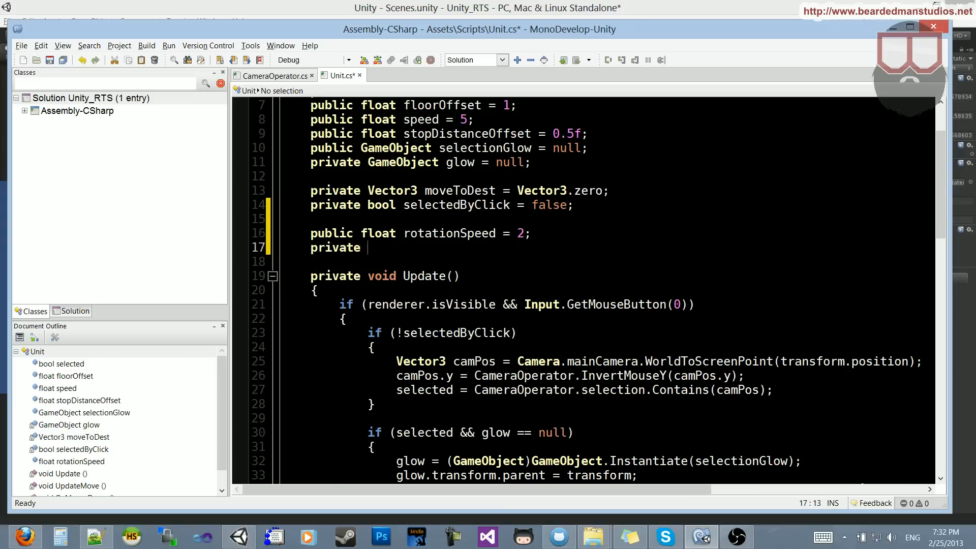
pyautogui.write('float currentT')
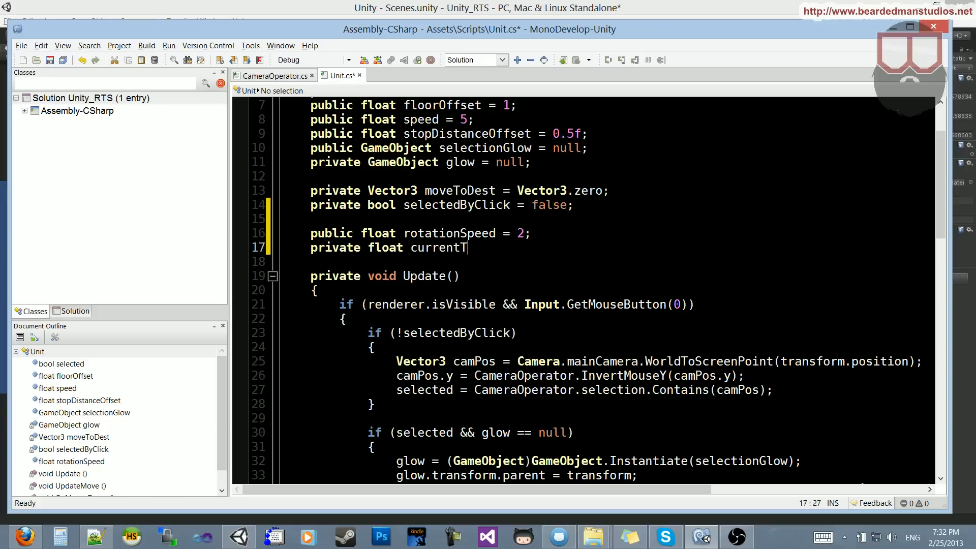
pyautogui.write('RotationSp')
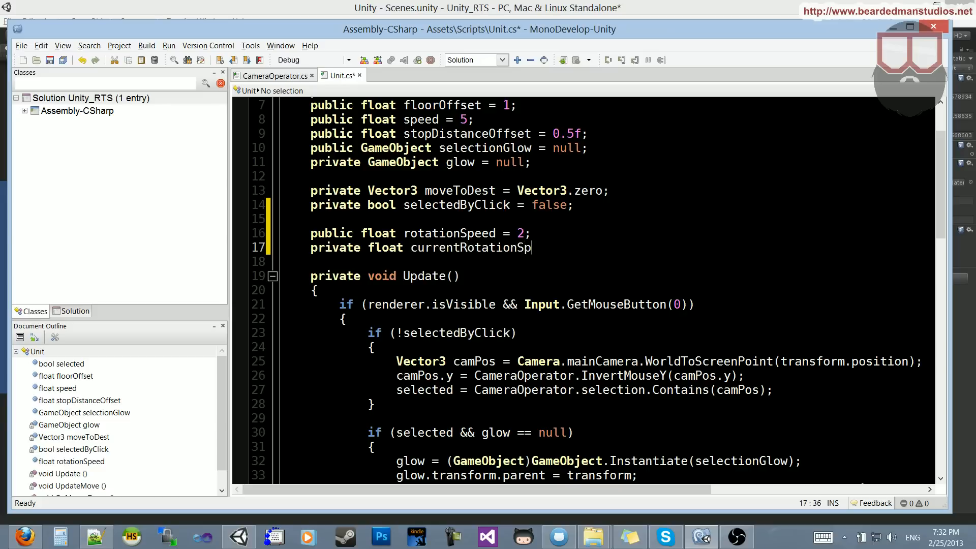
pyautogui.write('eed = 5;')
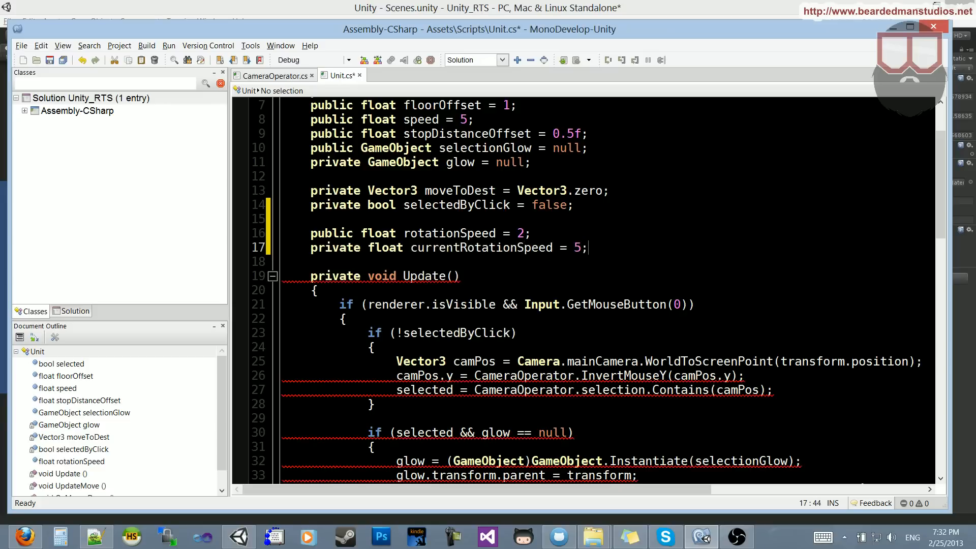
# Declare private flags lockedAngle = false and choseDirection = false
pyautogui.write('private bool l')
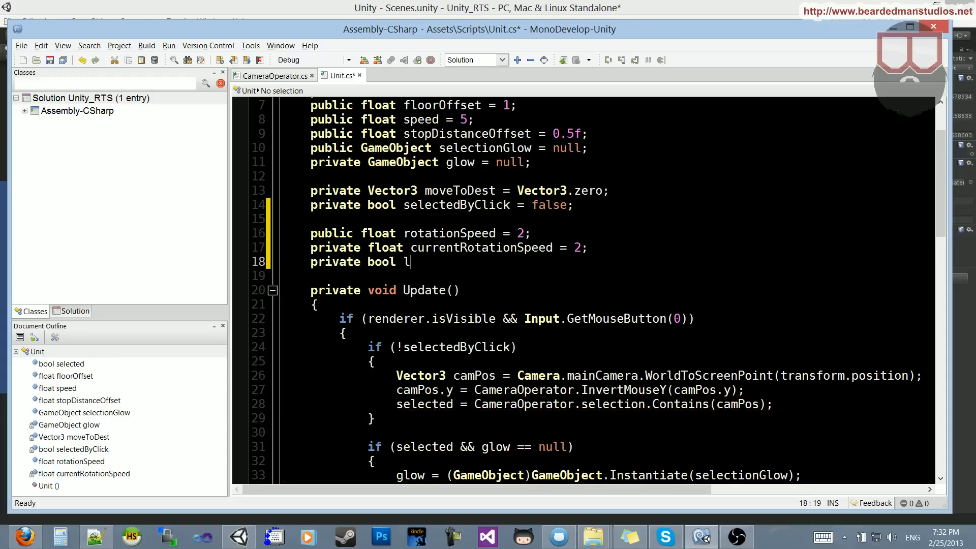
pyautogui.write('ock')
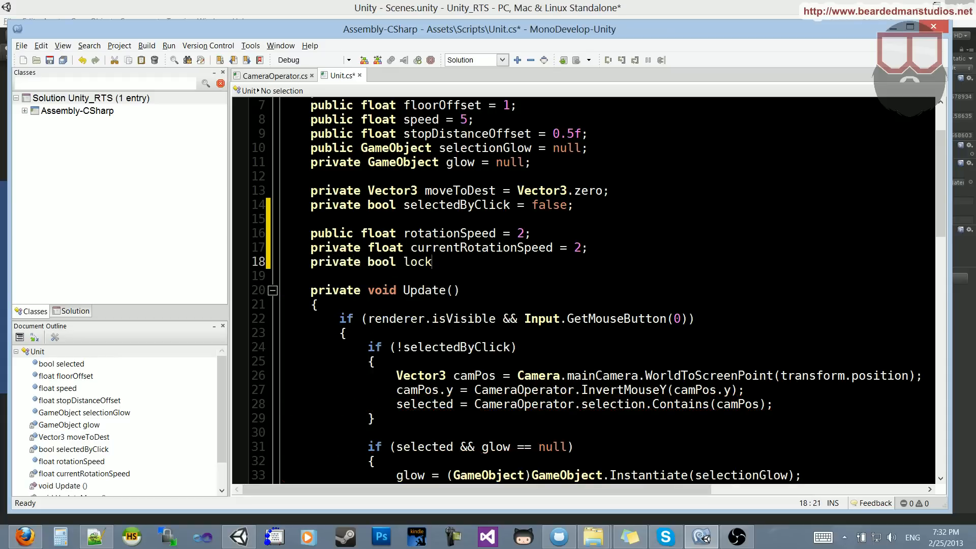
pyautogui.write('edAngle =')
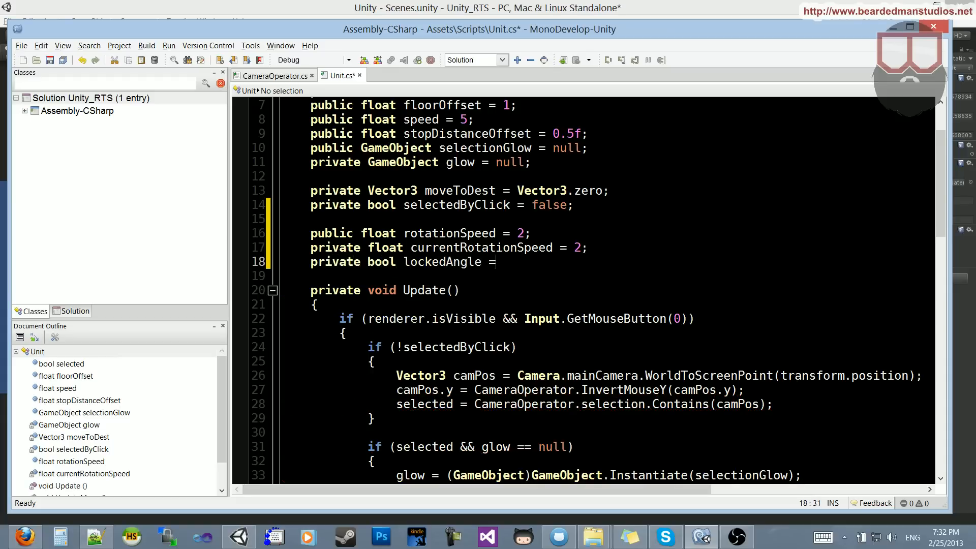
pyautogui.write('fals')
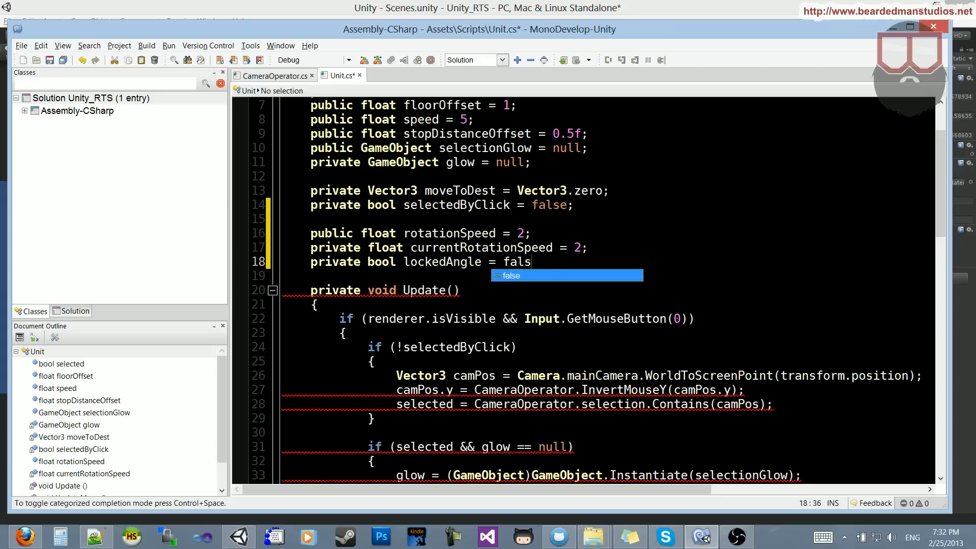
pyautogui.write('e;')
pyautogui.click(621, 276)
pyautogui.write('private bool')
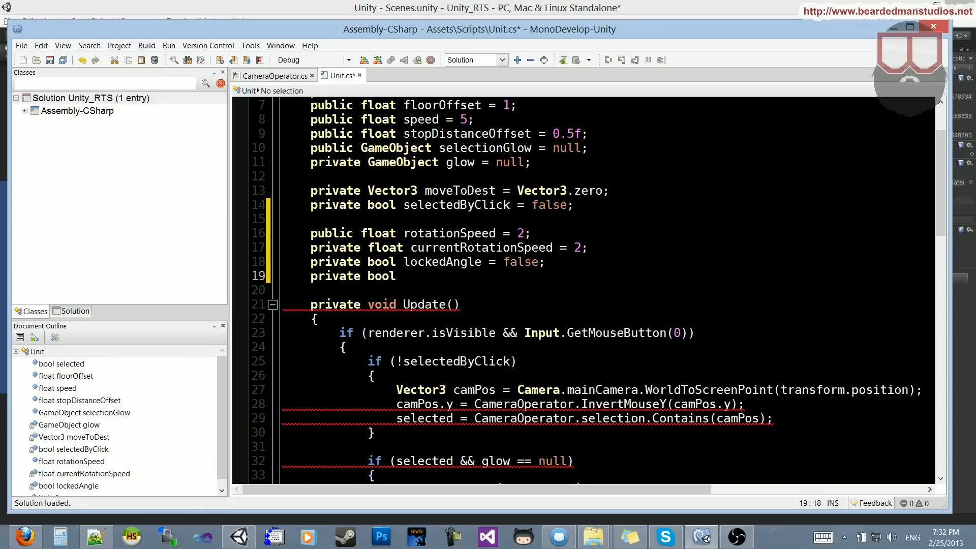
pyautogui.write('chose')
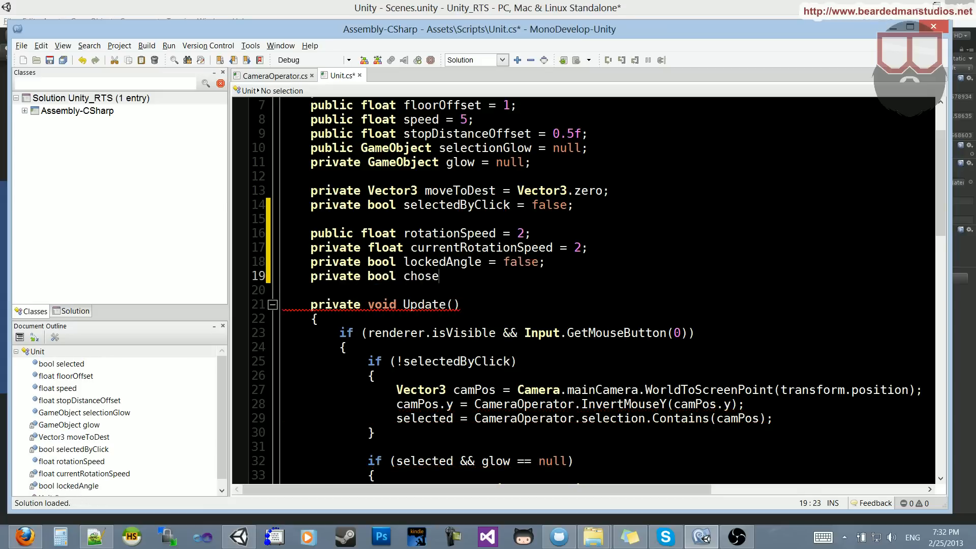
pyautogui.write('Directi')
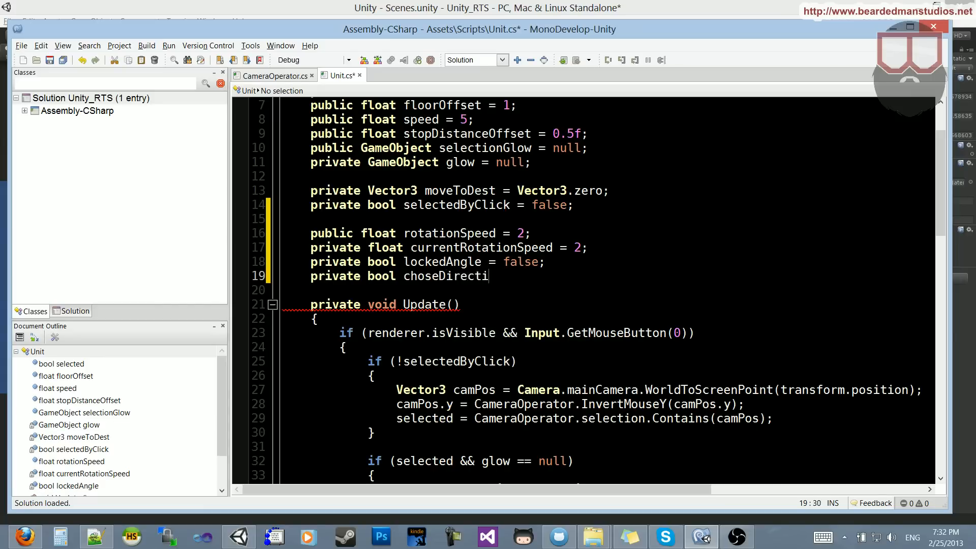
pyautogui.write('on = false;')
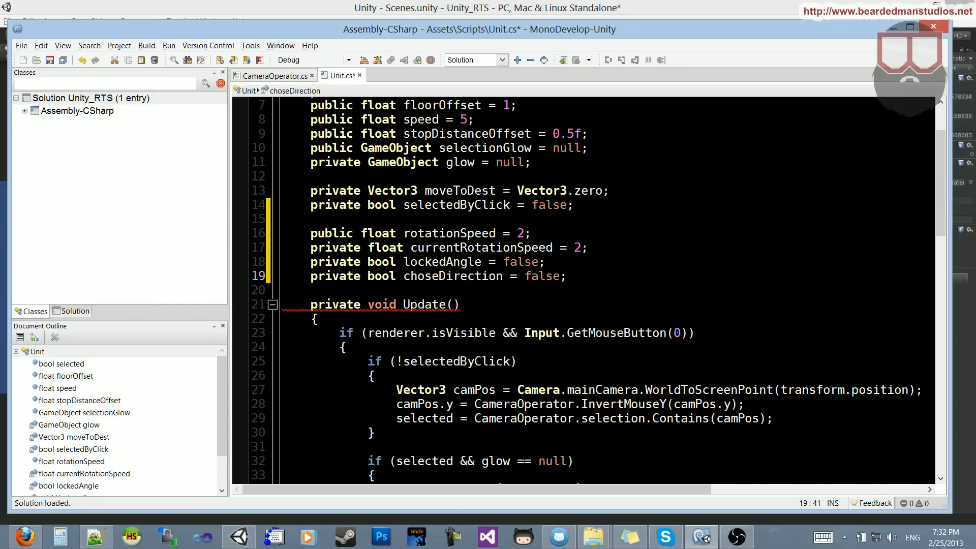
# Expand UpdateMove's else branch with lockedAngle = false; and choseDirection = false;
pyautogui.scroll(-3)
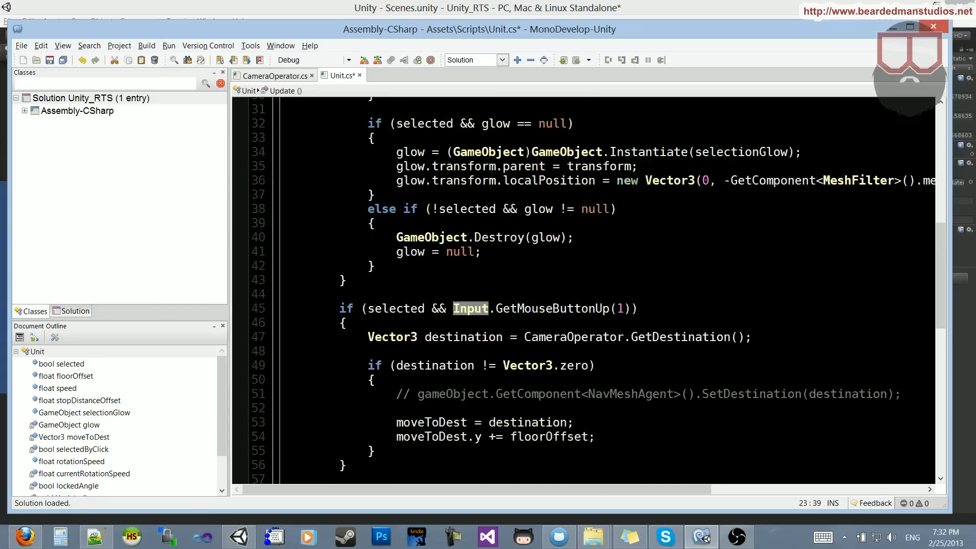
pyautogui.scroll(-3)
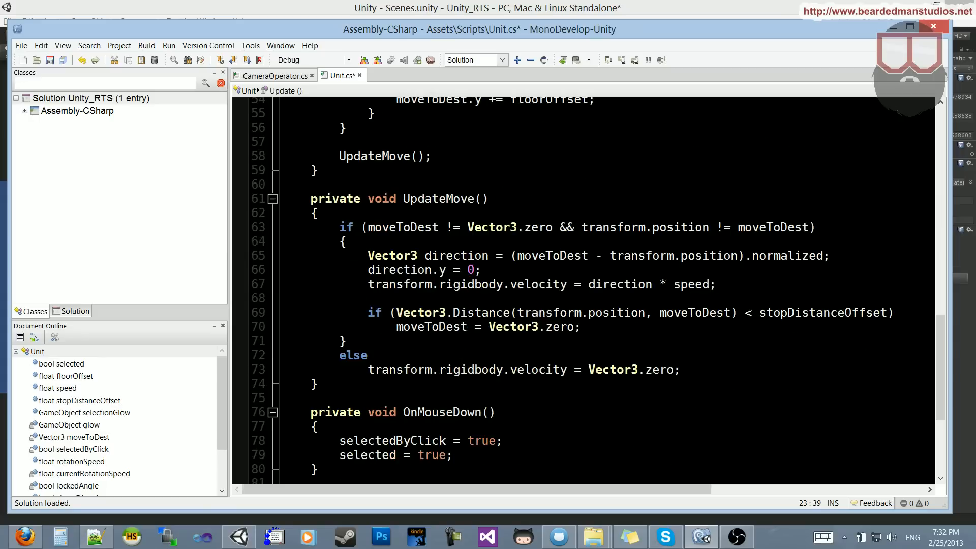
pyautogui.click(346, 340)
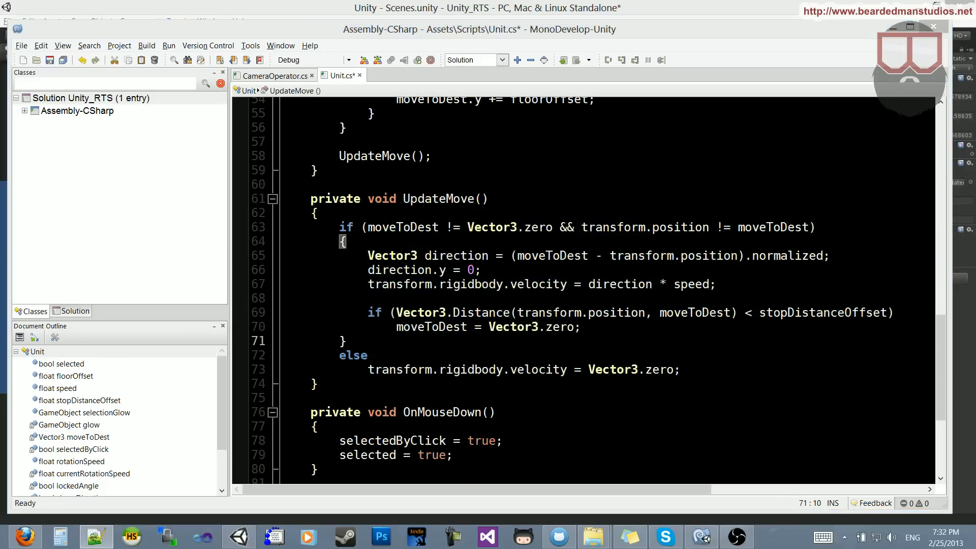
pyautogui.click(368, 355)
pyautogui.write('{')
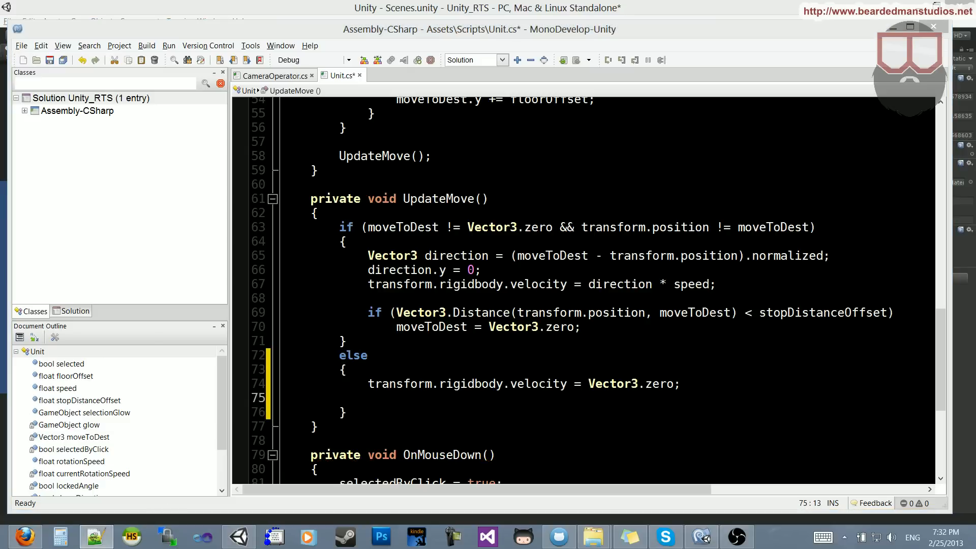
pyautogui.write('lockedAngle = false;')
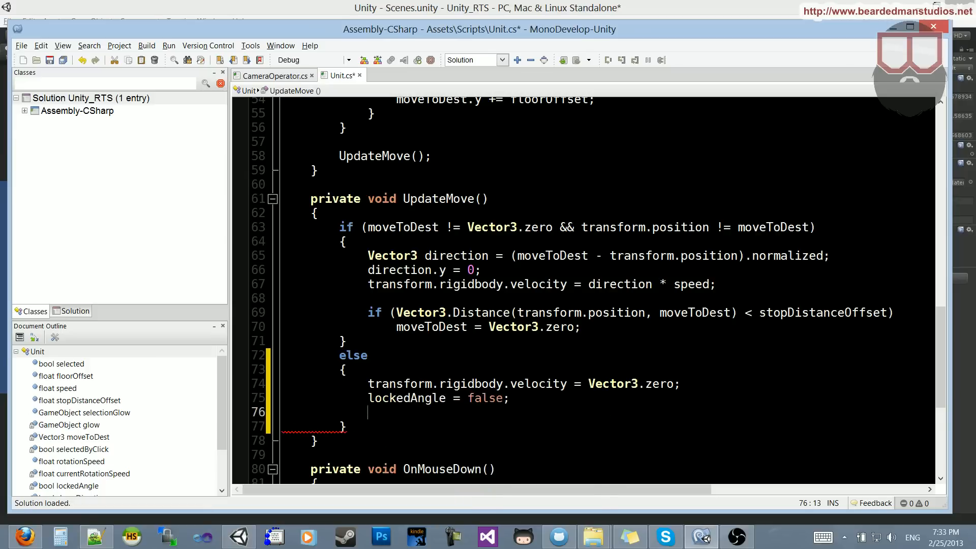
pyautogui.write('choseDirection = false;')
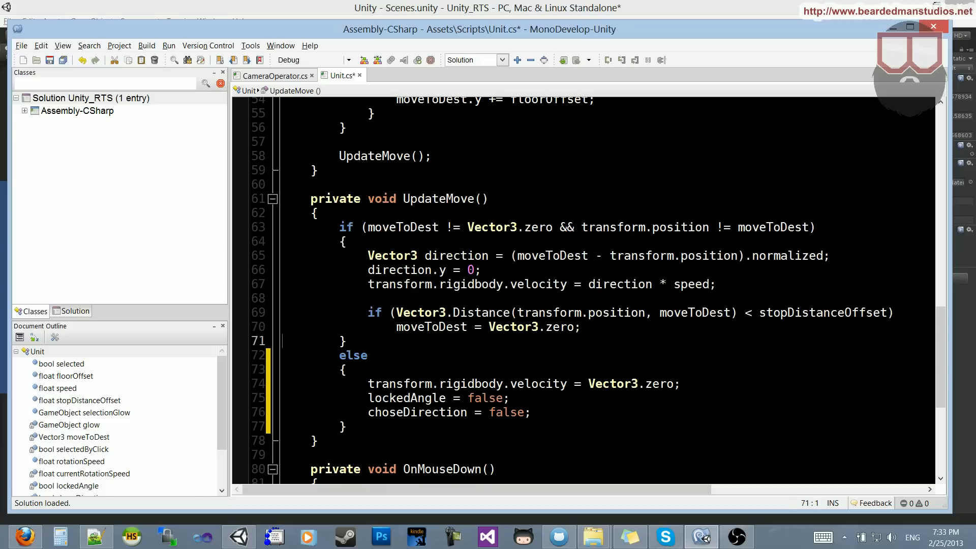
pyautogui.click(480, 270)
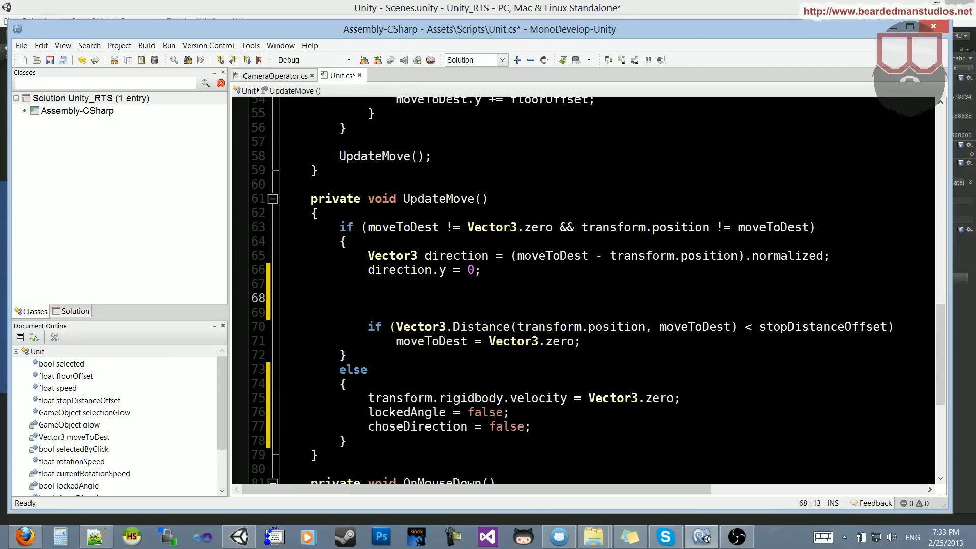
# Add an empty if (!lockedAngle) { } block above the velocity line
pyautogui.write('if')
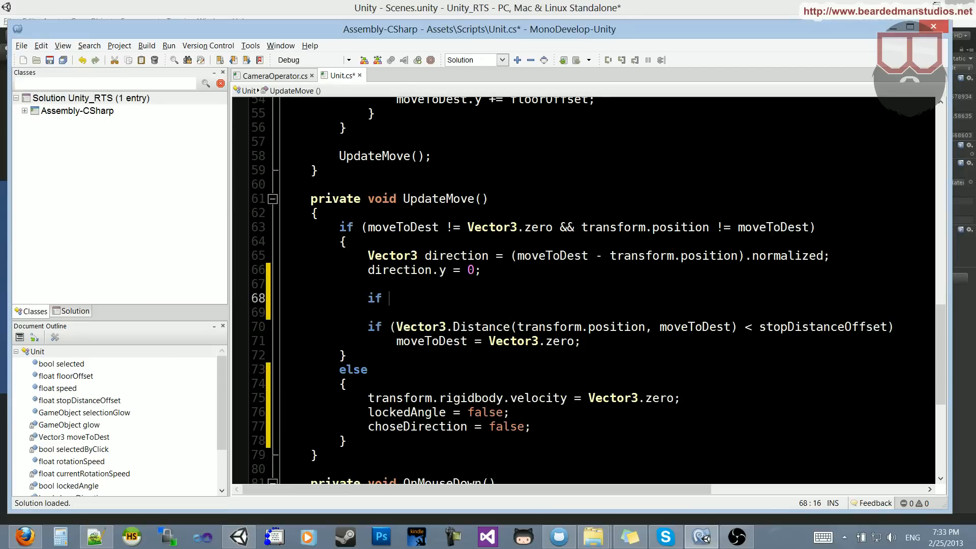
pyautogui.write('(!lockedAngle')
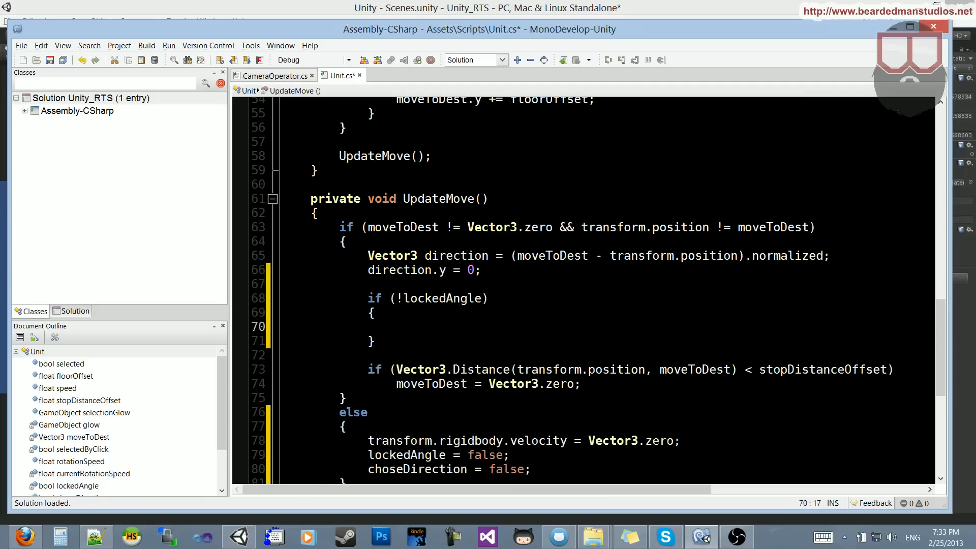
pyautogui.click(397, 326)
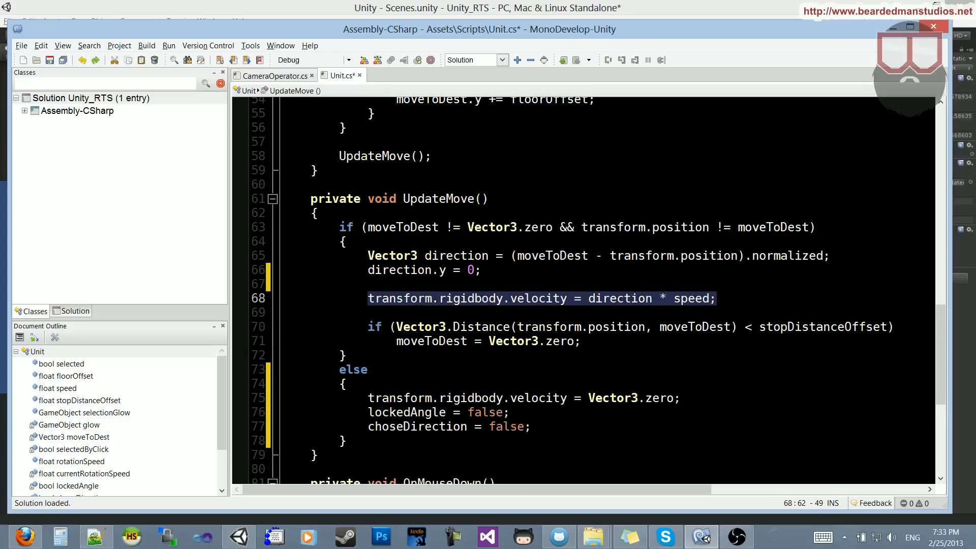
pyautogui.write('if (!lockedAngle)')
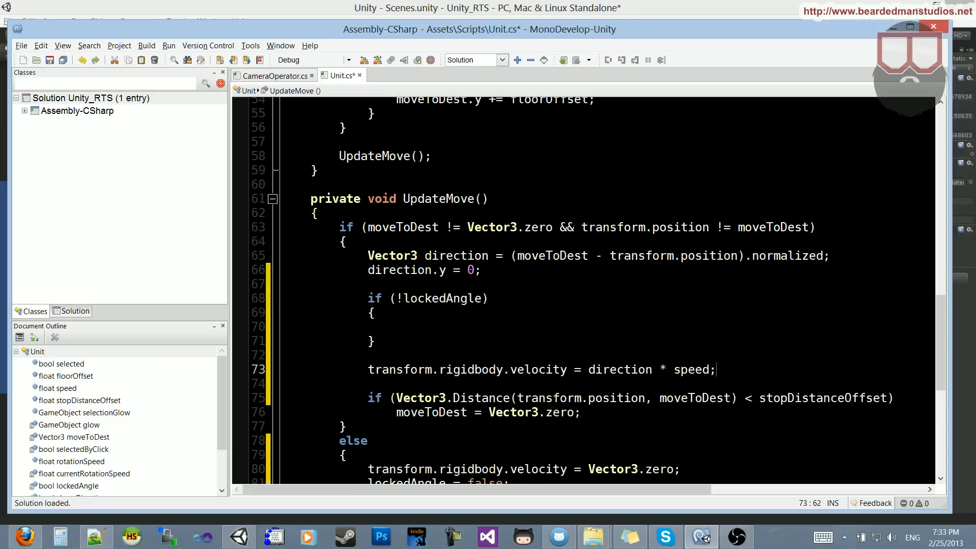
# Make velocity use transform.forward * speed instead of direction, and save
pyautogui.doubleClick(538, 369)
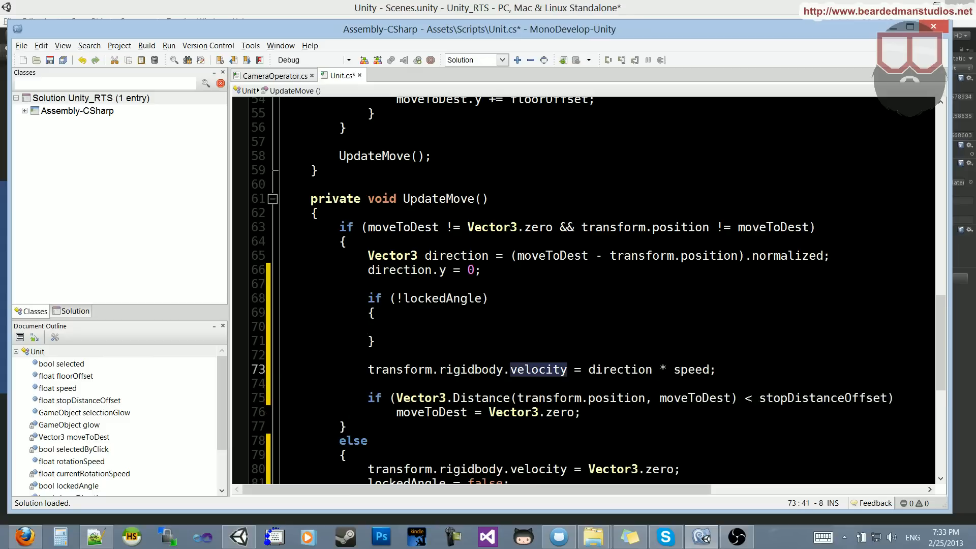
pyautogui.doubleClick(619, 370)
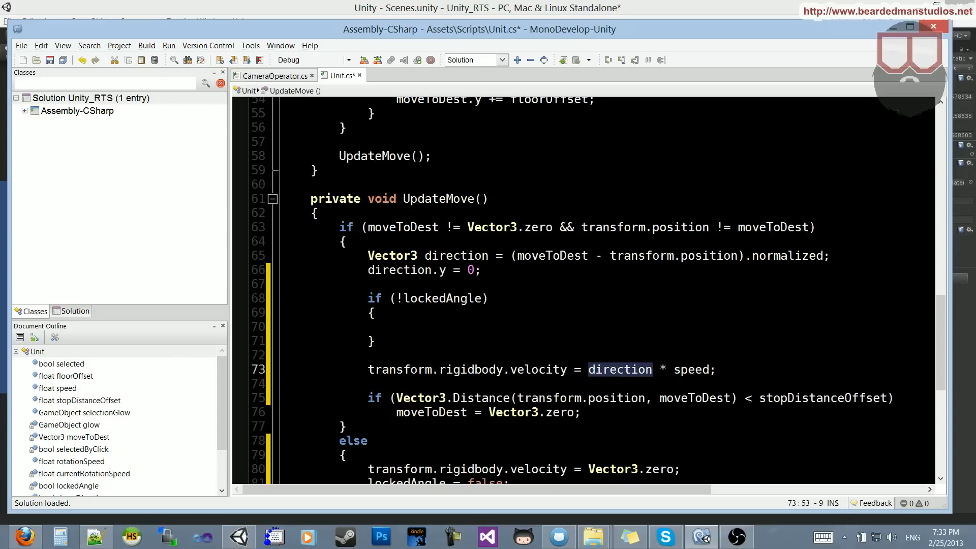
pyautogui.write('transform.forwar')
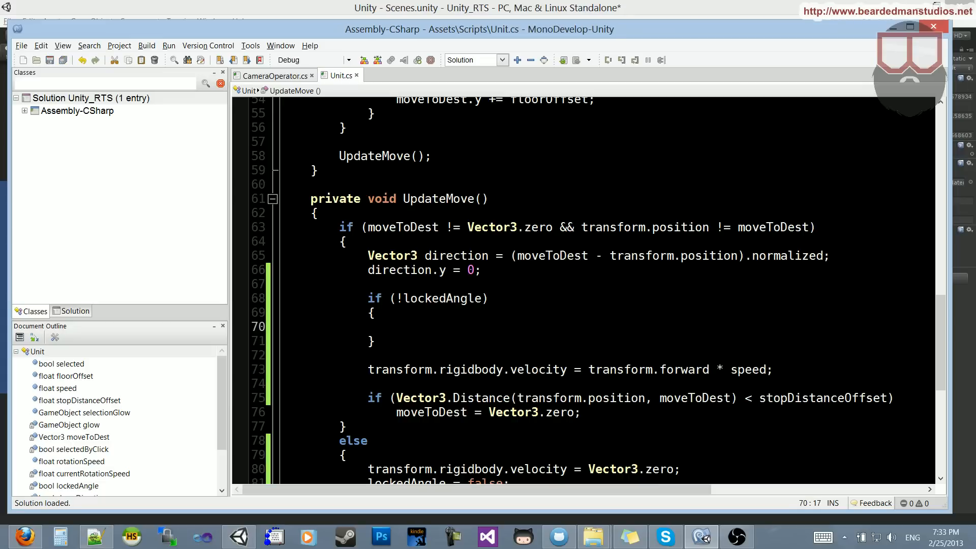
# Write float angle = Vector3.Angle(direction, transform.forward); inside the lockedAngle block
pyautogui.click(396, 327)
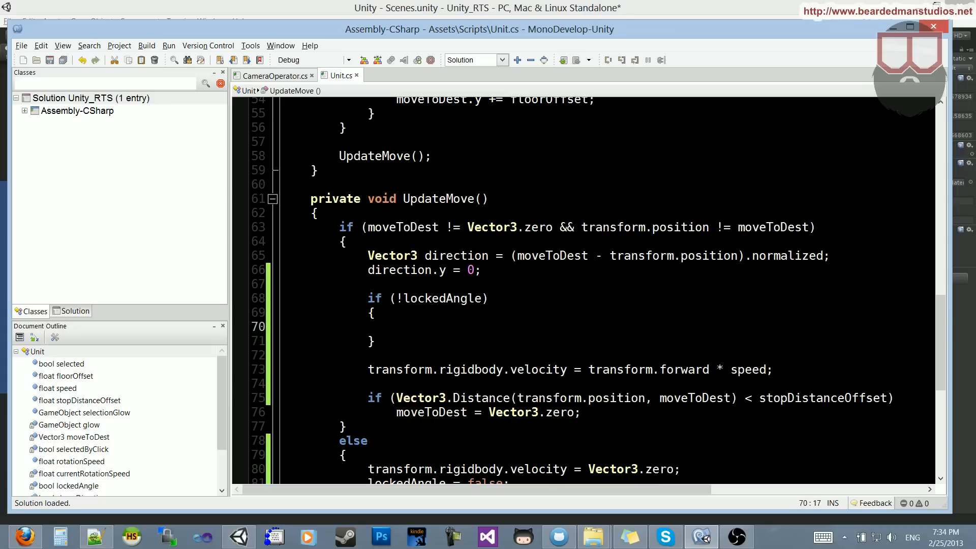
pyautogui.write('float angle =')
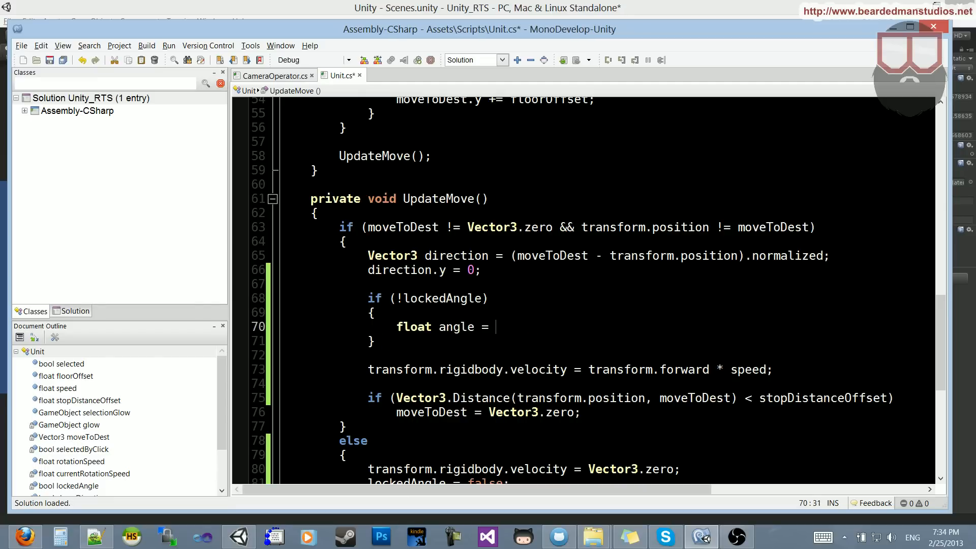
pyautogui.write('Vector3')
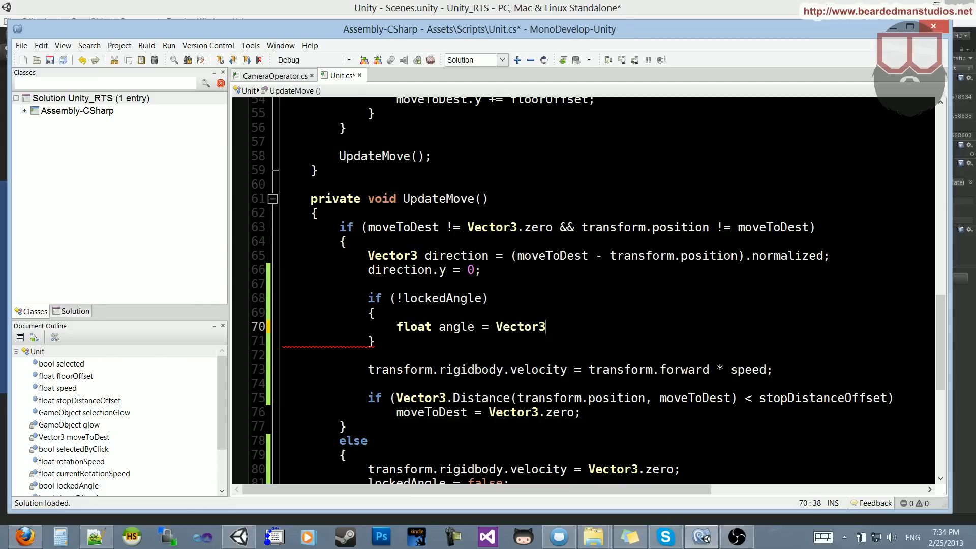
pyautogui.write('.Angle(')
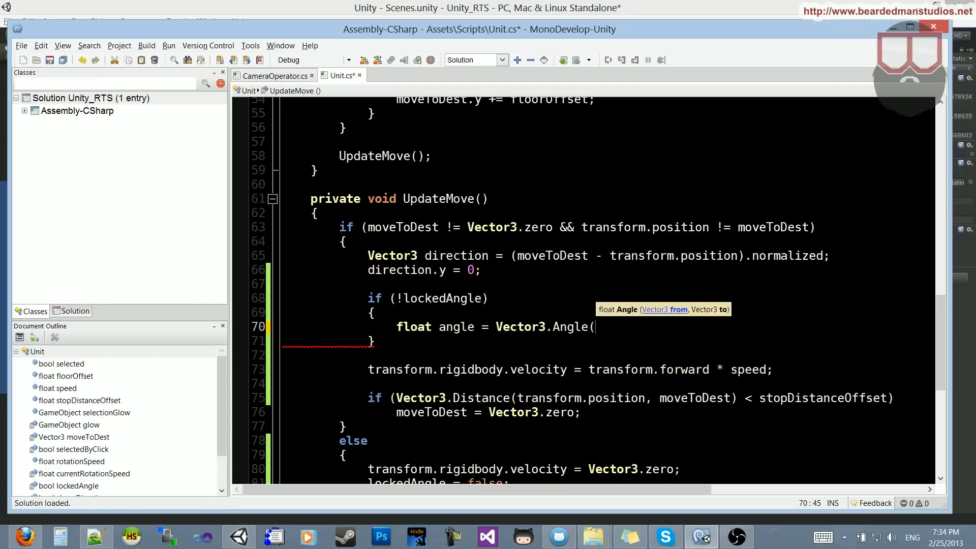
pyautogui.write('direction, transform.forward);')
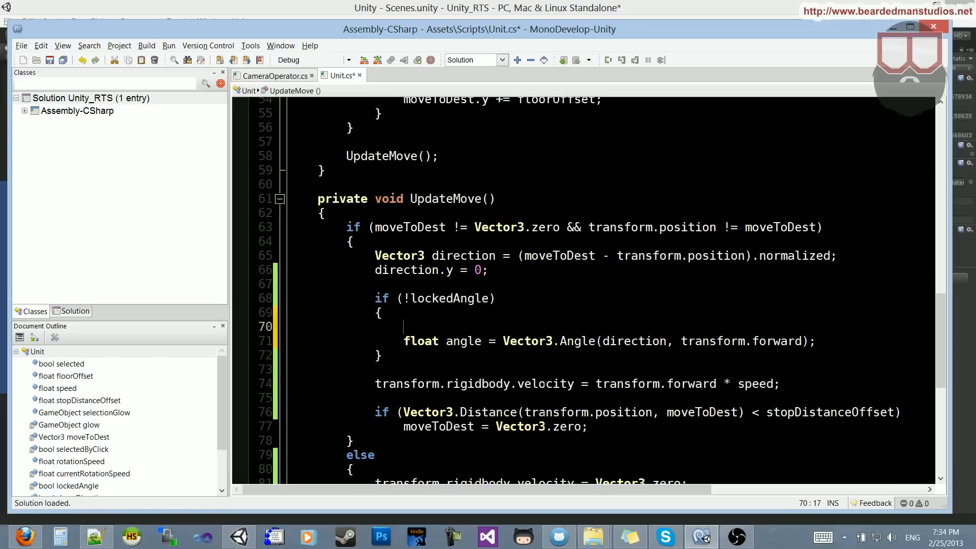
pyautogui.write('Mathf')
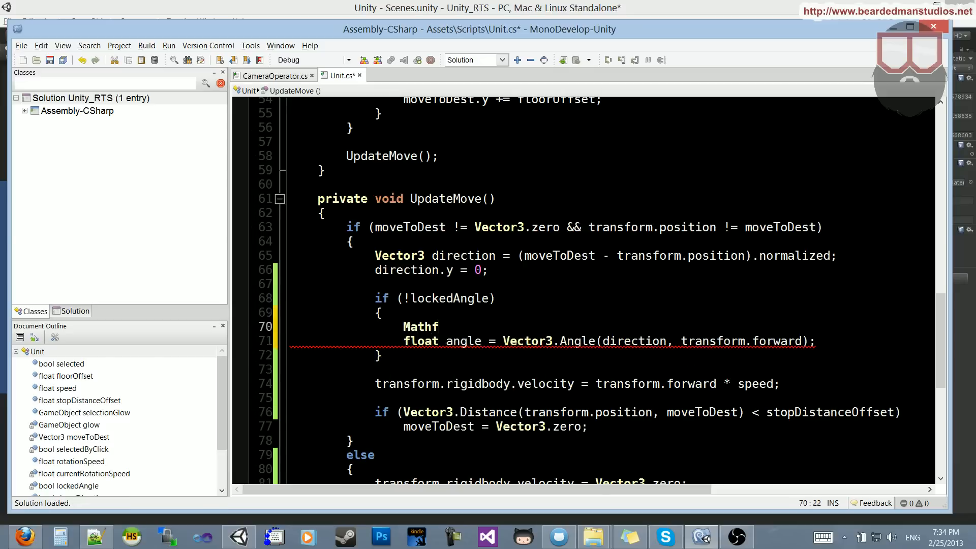
pyautogui.write('.')
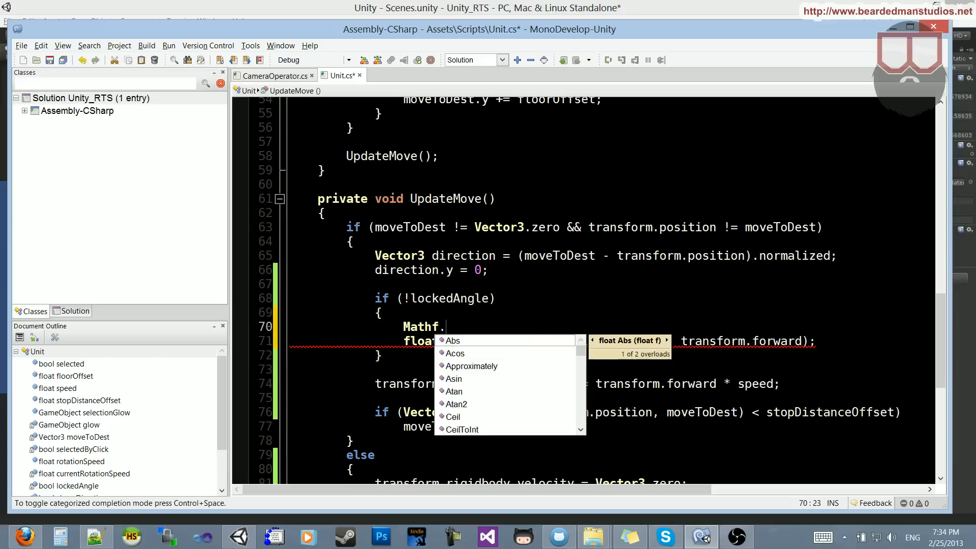
pyautogui.write('atan')
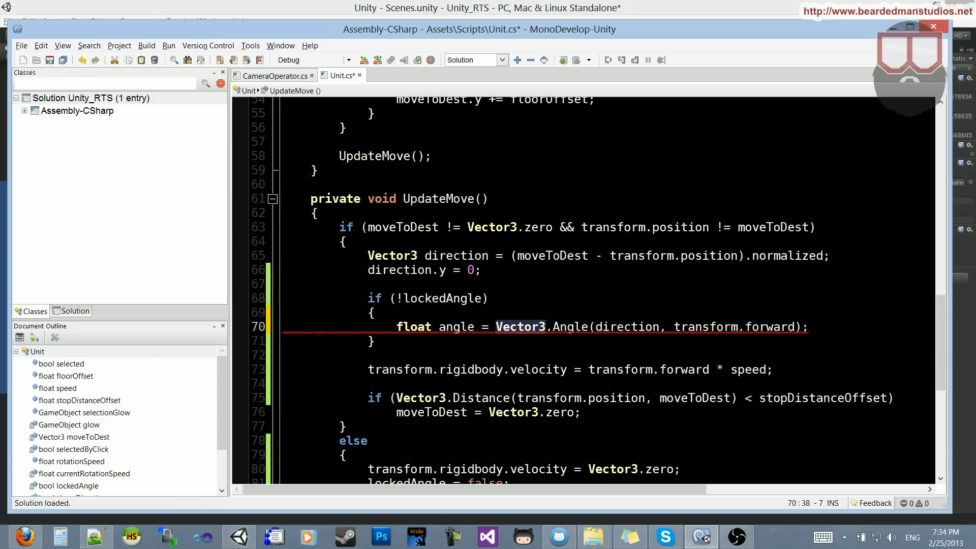
# Review the Vector3.Angle call and its direction and transform.forward arguments
pyautogui.click(808, 327)
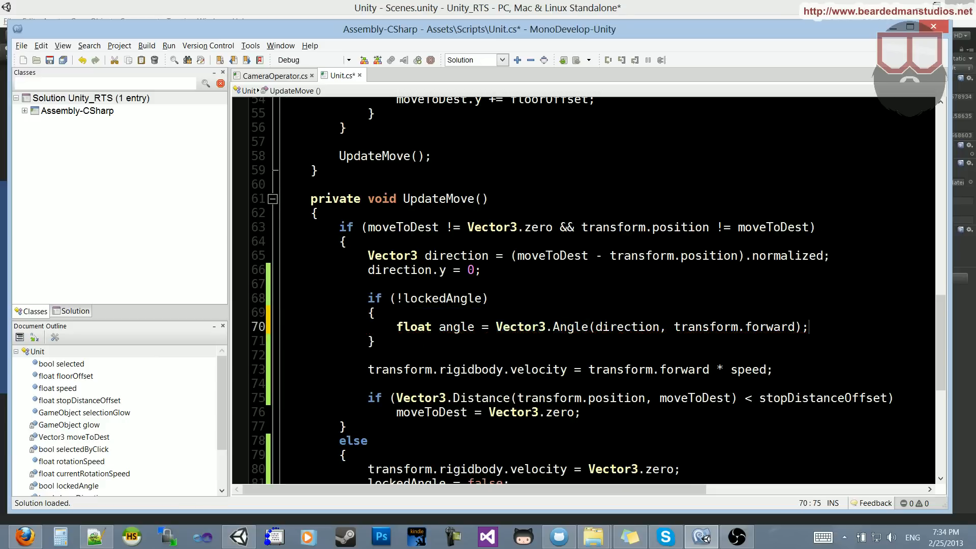
pyautogui.doubleClick(519, 326)
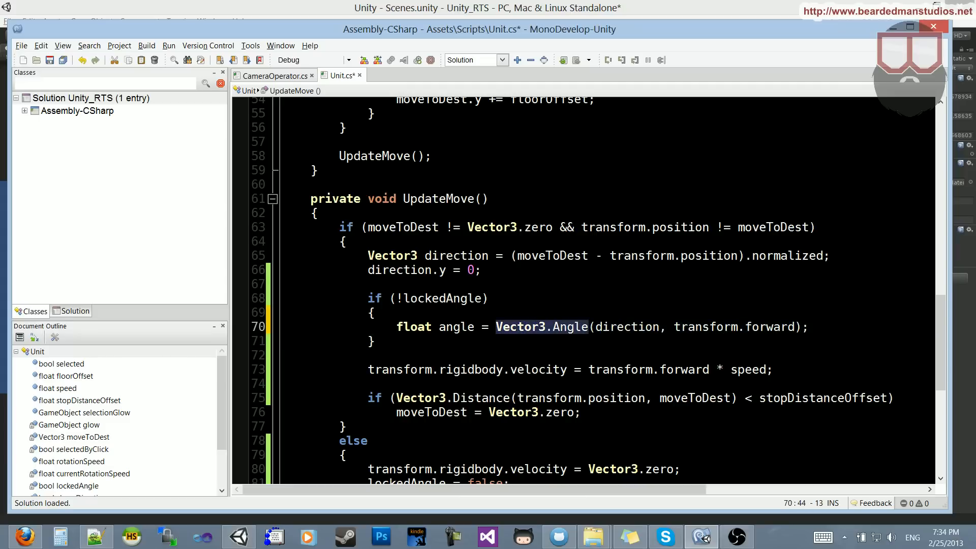
pyautogui.doubleClick(628, 326)
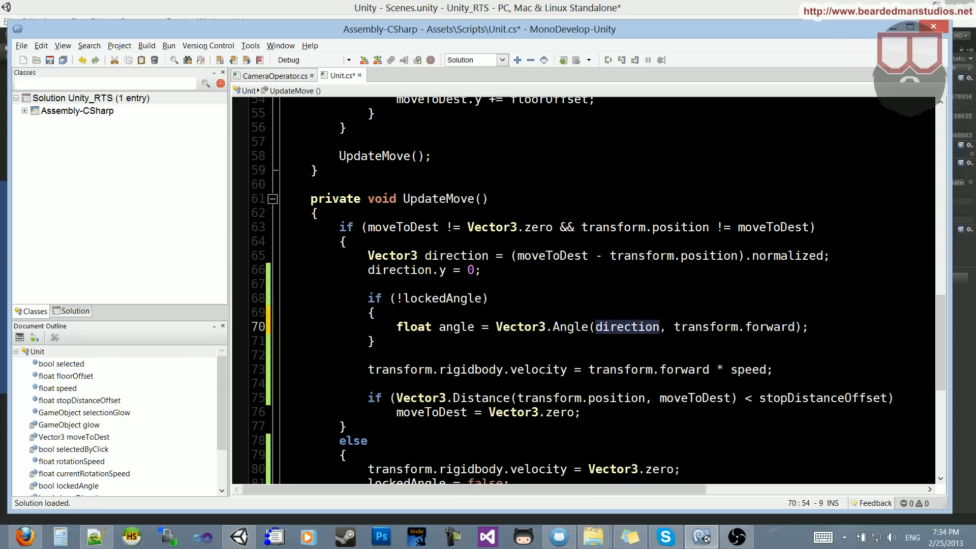
pyautogui.doubleClick(716, 326)
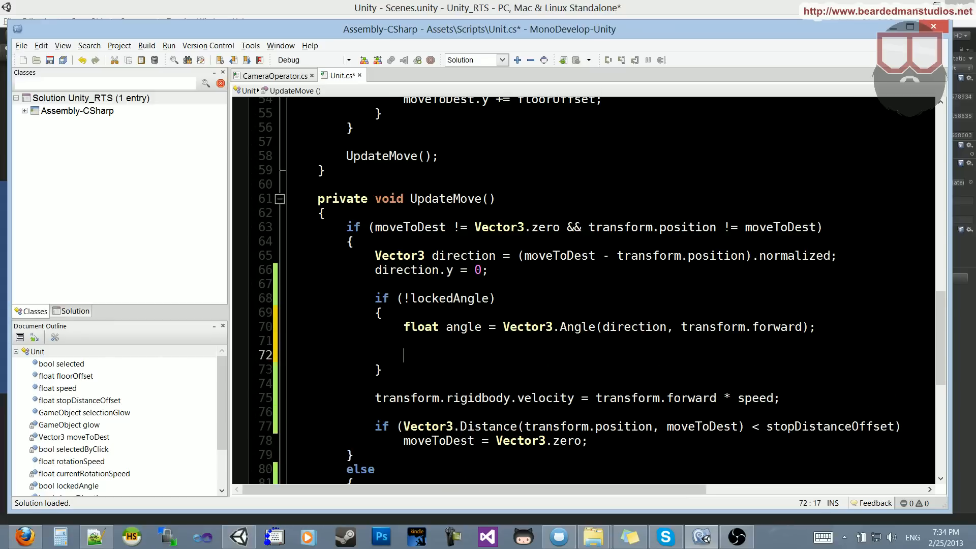
# Add if (!choseDirection) setting currentRotationSpeed to ±rotationSpeed by direction.x < 0, then choseDirection = true
pyautogui.write('if (')
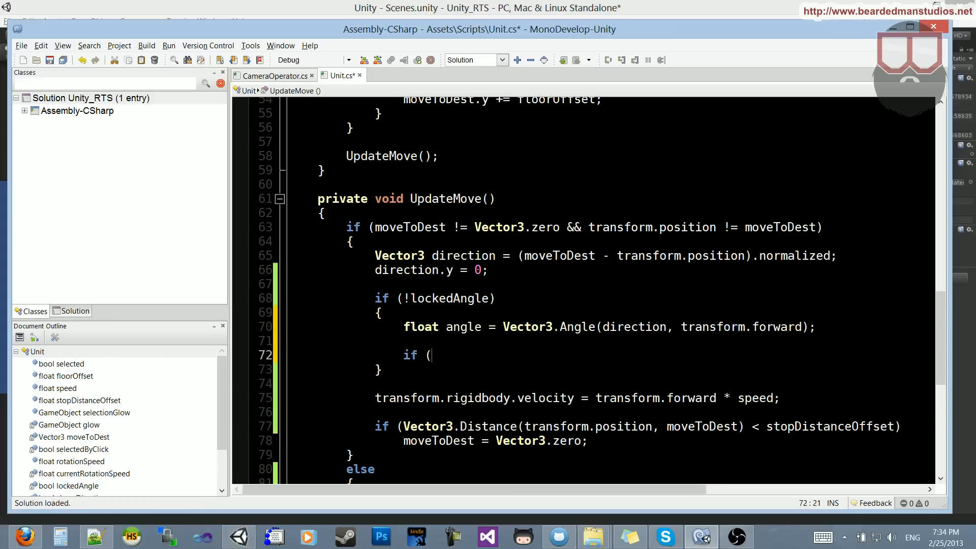
pyautogui.write('!choseDirection')
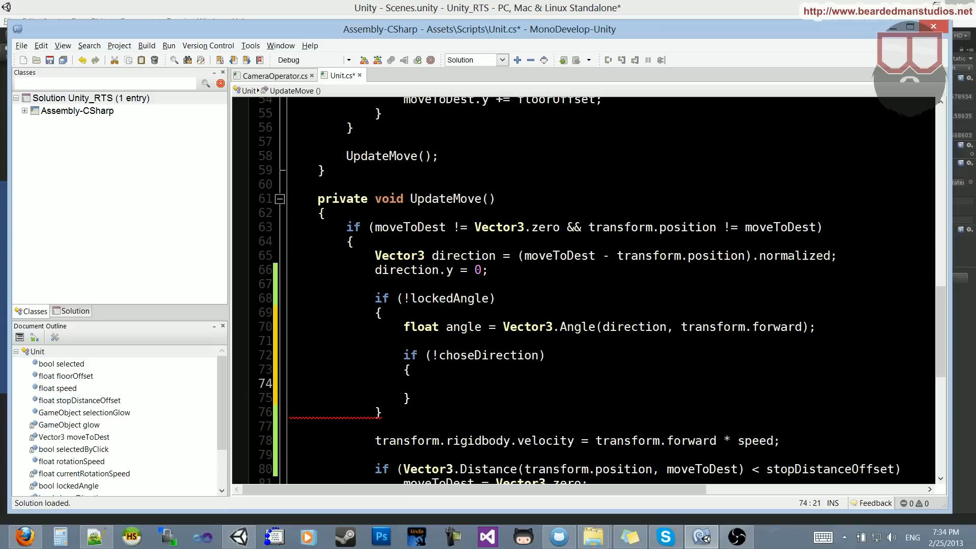
pyautogui.write('if (direction.x < 0')
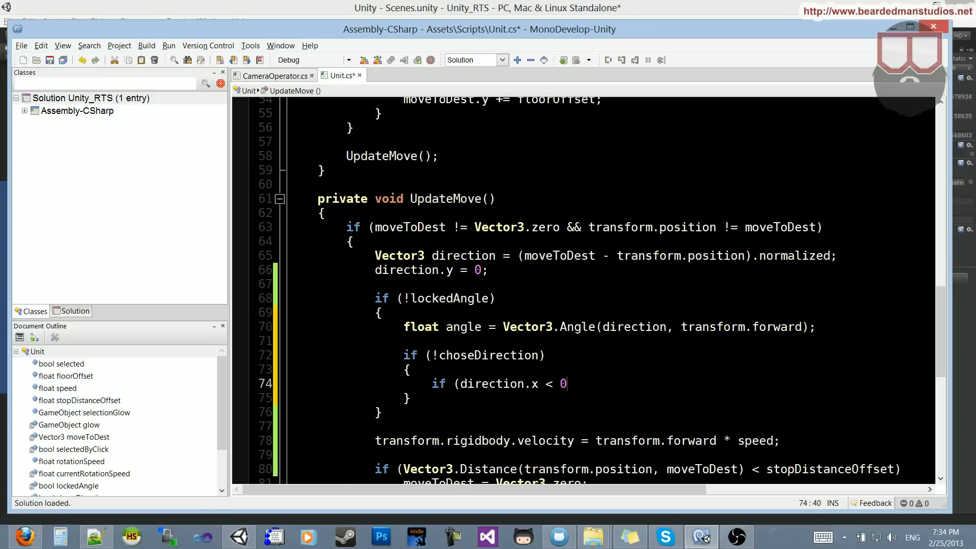
pyautogui.write('currentRotationSpeed =')
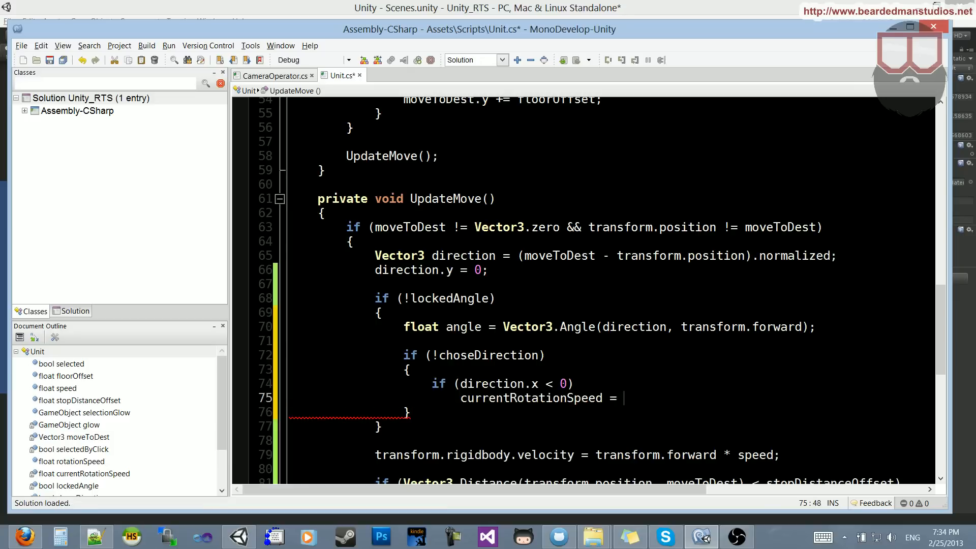
pyautogui.write('rotationSpeed;')
pyautogui.write('currentRotationSpeed')
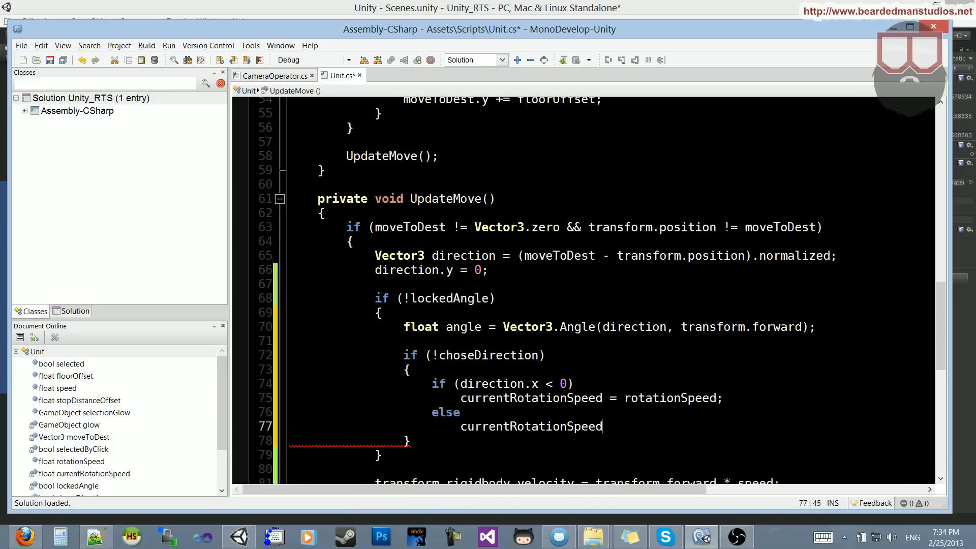
pyautogui.write('= -rotationSpeed;')
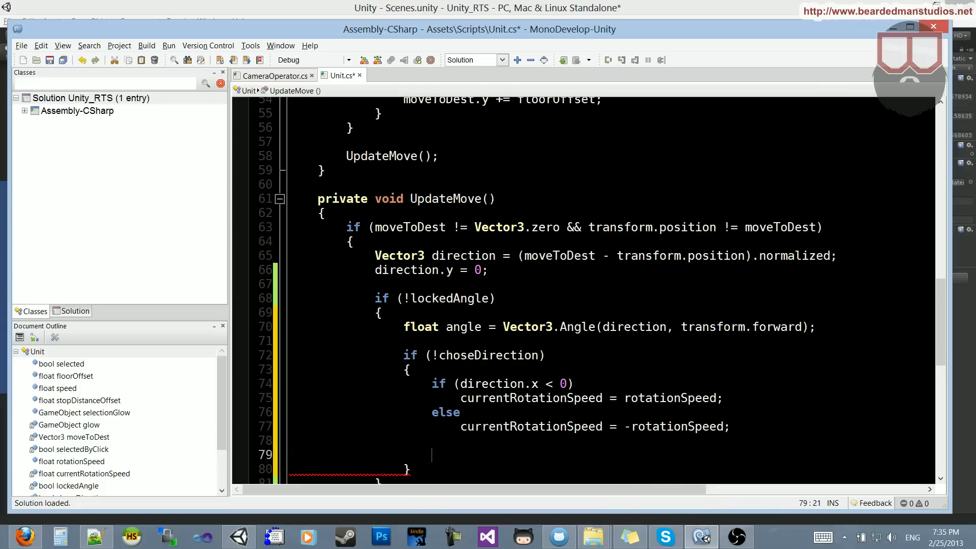
pyautogui.write('choseDirection = true;')
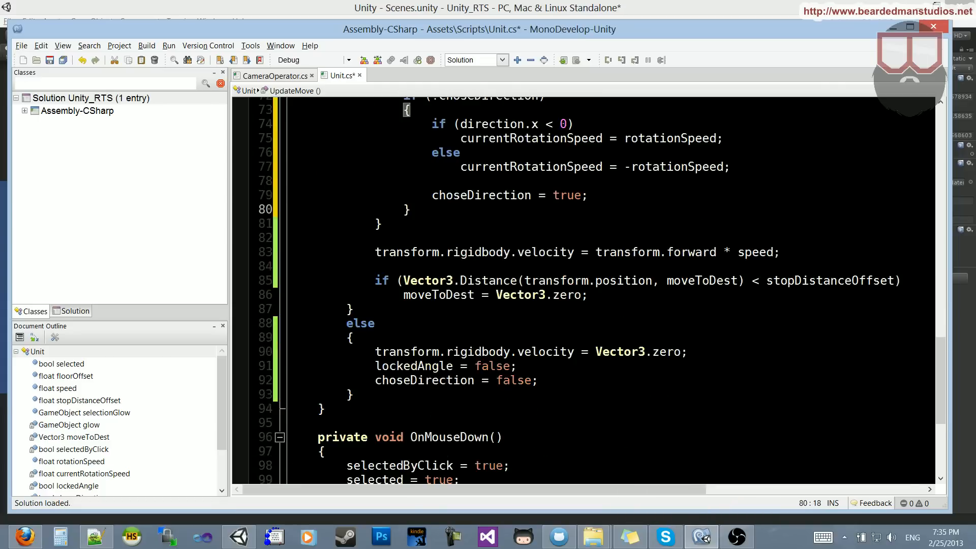
# While angle exceeds rotationSpeed, rotate with transform.Rotate(new Vector3(0, currentRotationSpeed, 0))
pyautogui.scroll(3)
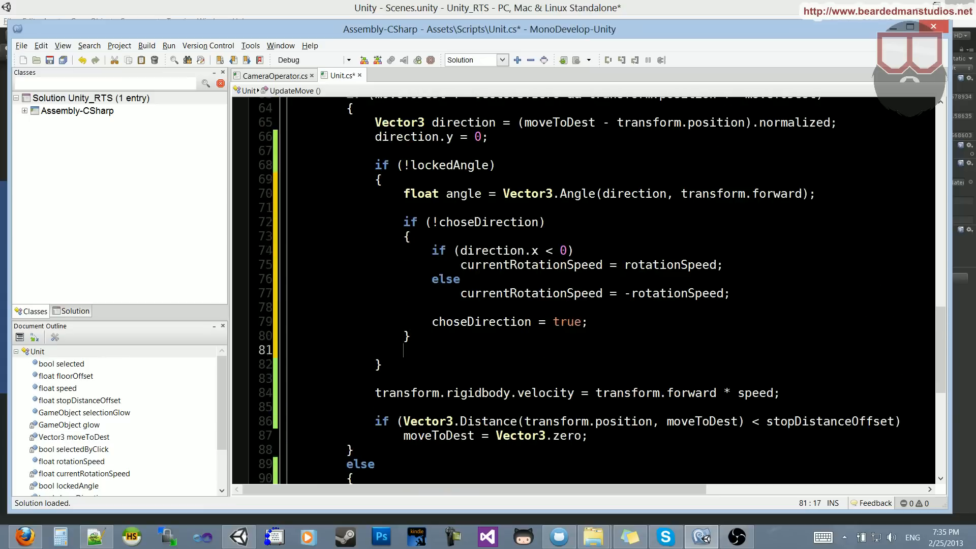
pyautogui.press('Return')
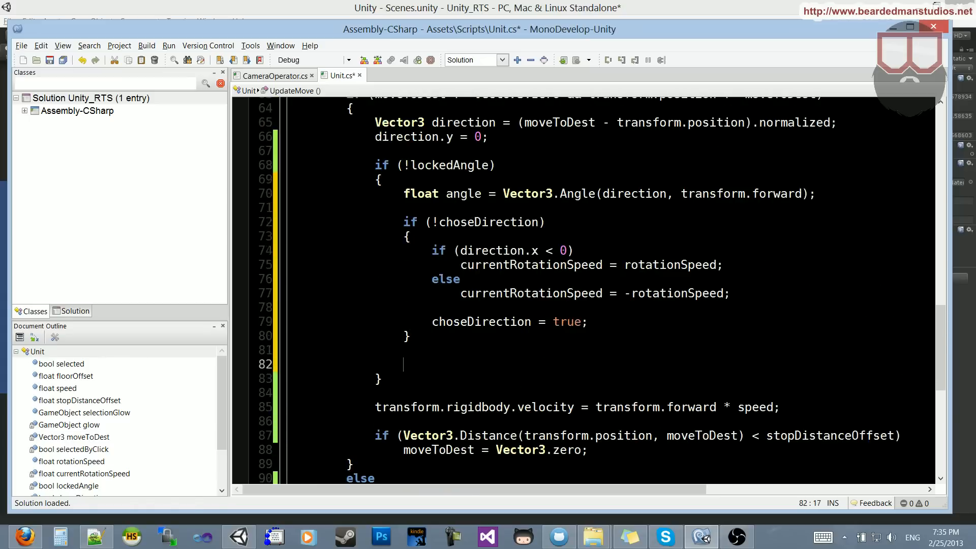
pyautogui.write('if (angle >')
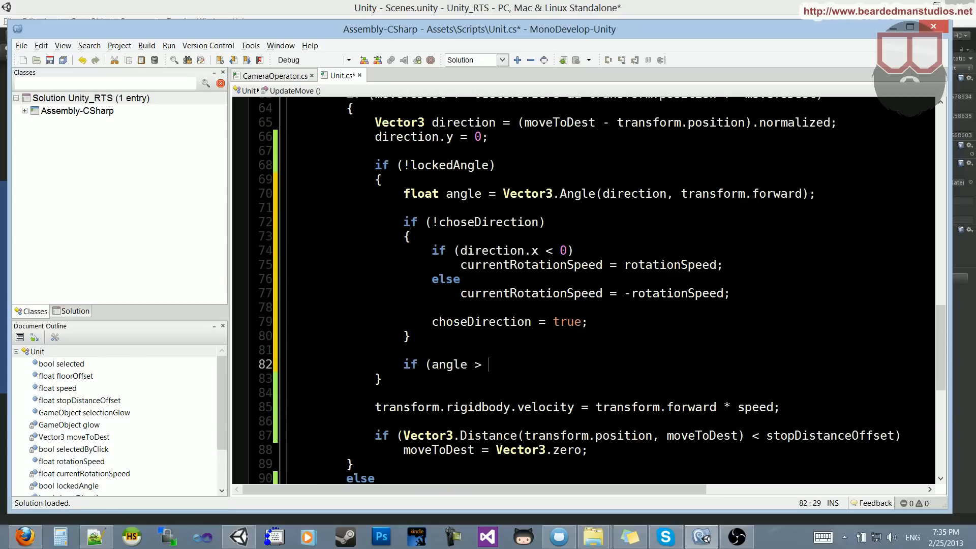
pyautogui.write('rotationSpeed')
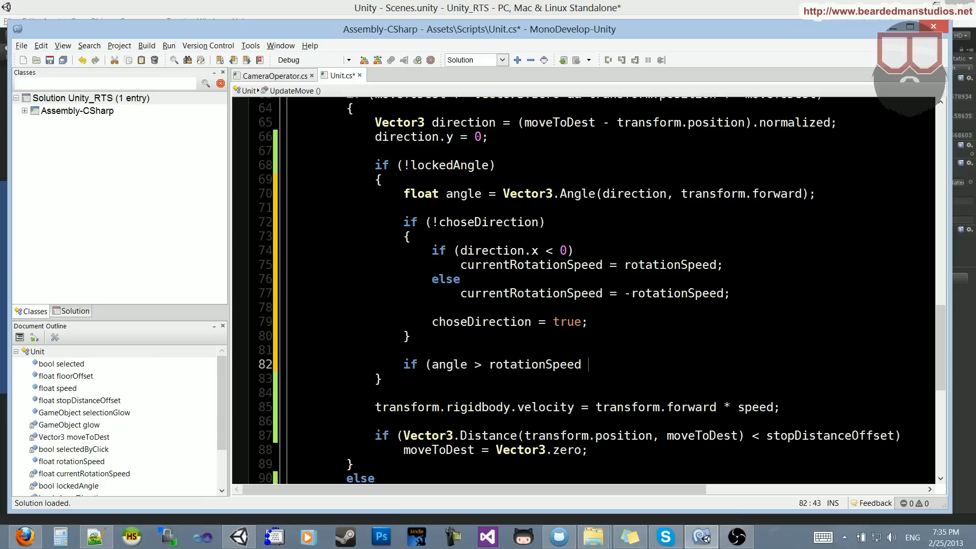
pyautogui.write('&& ang')
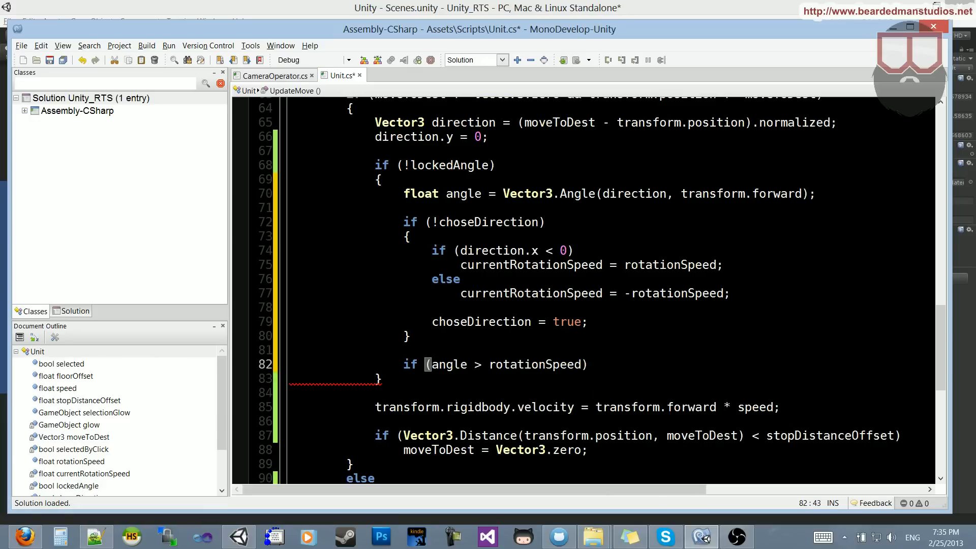
pyautogui.write('t')
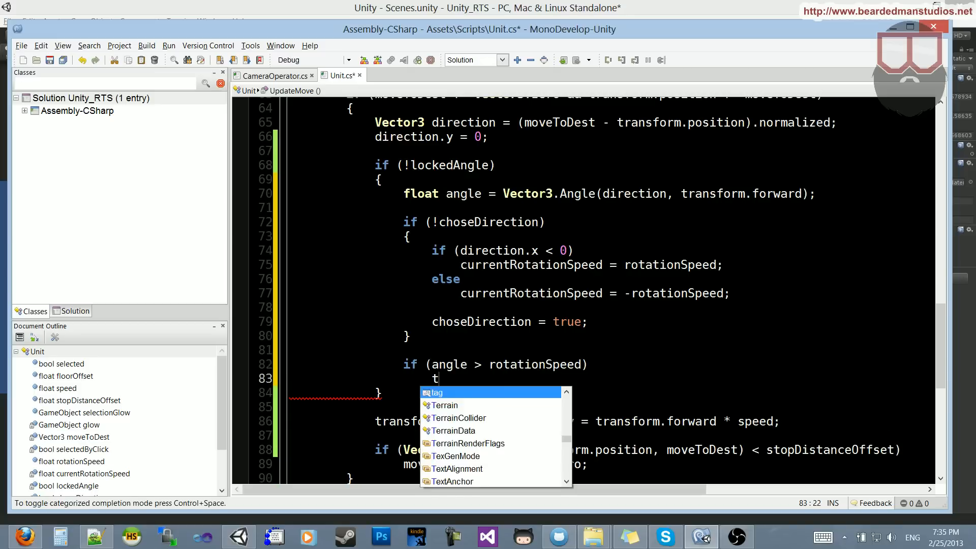
pyautogui.write('ransform.Rotate')
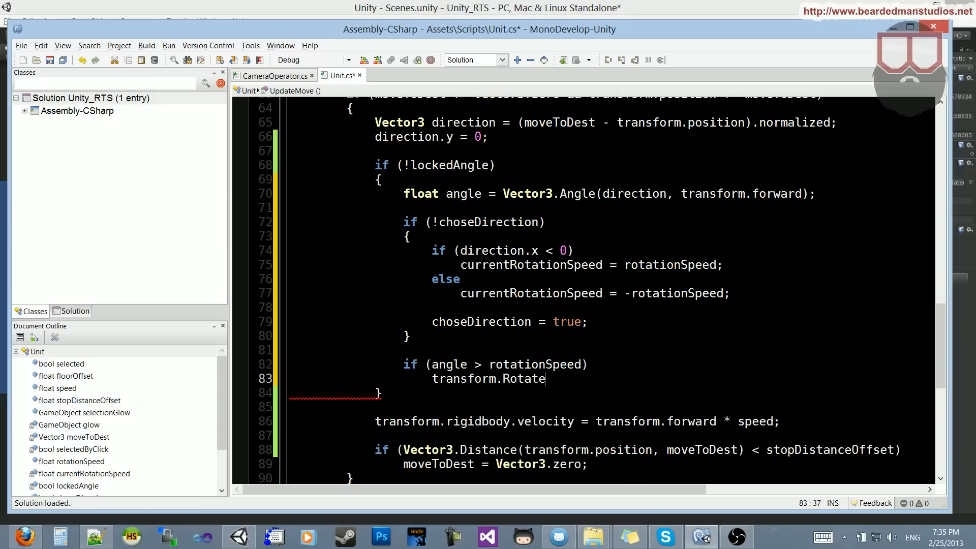
pyautogui.write('(new Vector2')
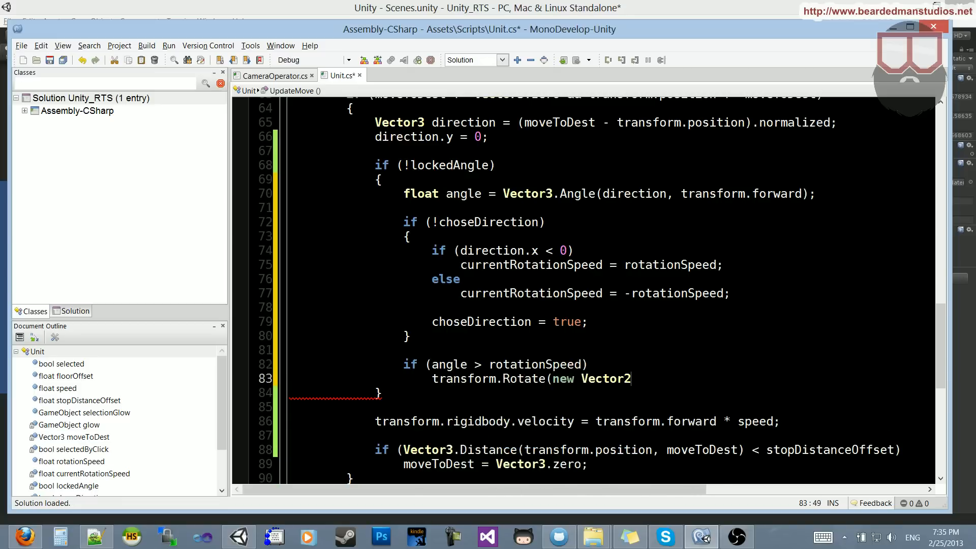
pyautogui.write('(0, currentRotationSpeed, 0));')
pyautogui.write('else')
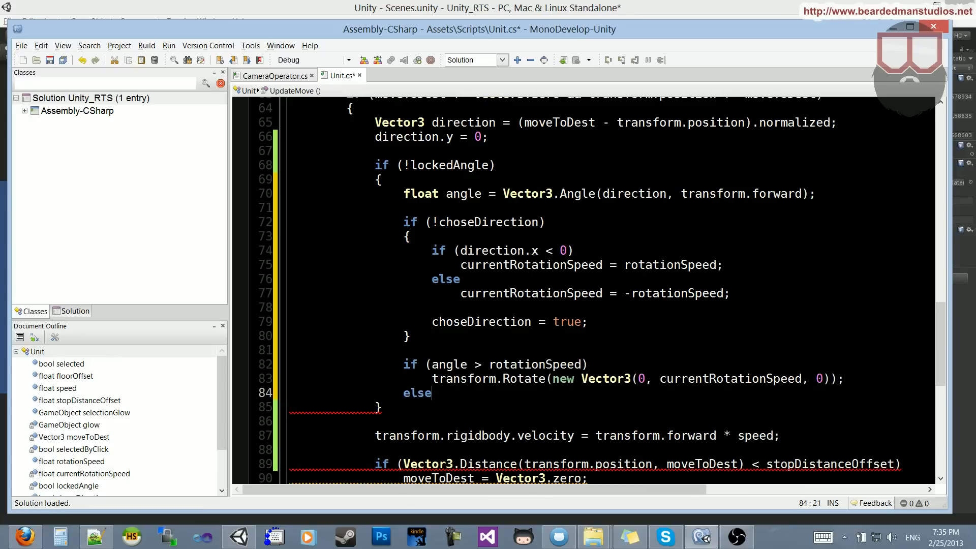
# Otherwise transform.LookAt the destination at the unit's height and set lockedAngle = true; save
pyautogui.write('transform.LookAt')
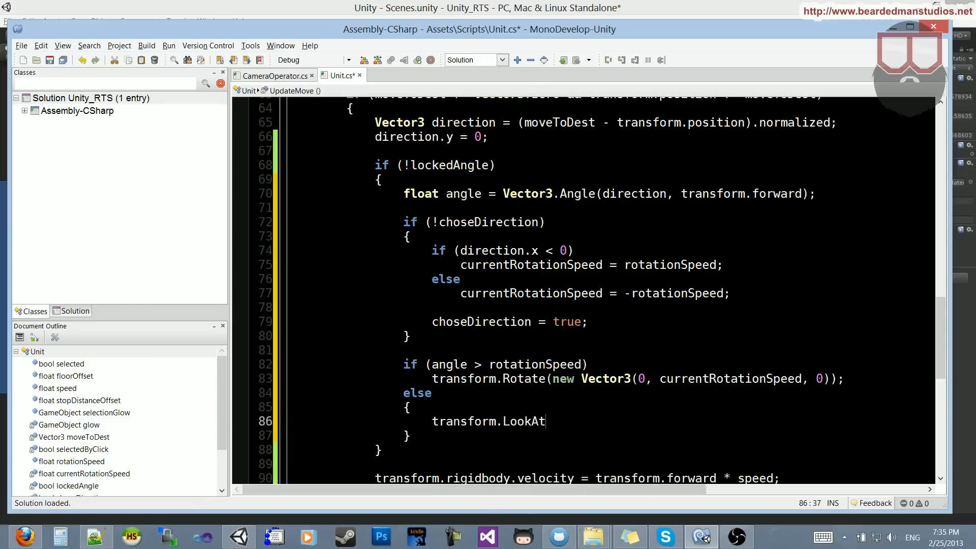
pyautogui.write('(new ve')
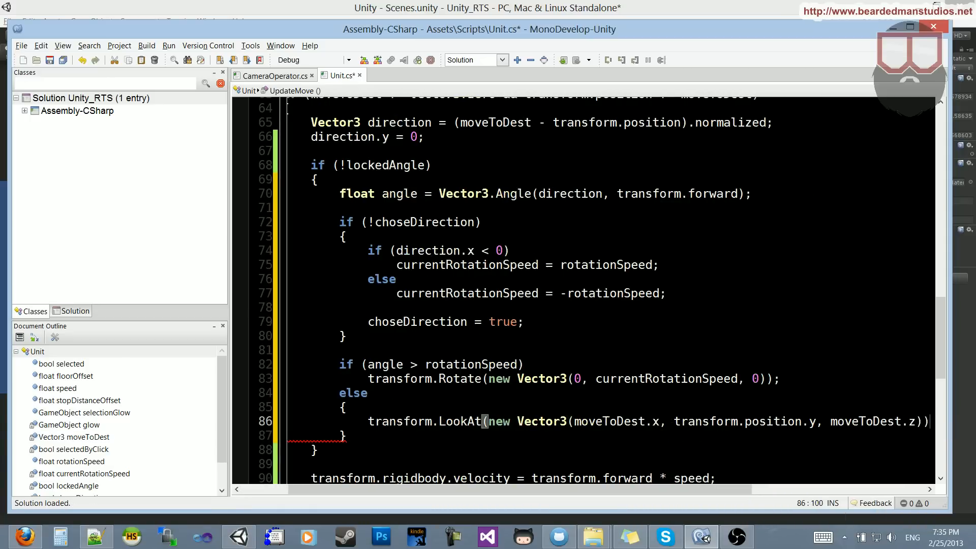
pyautogui.write('lo')
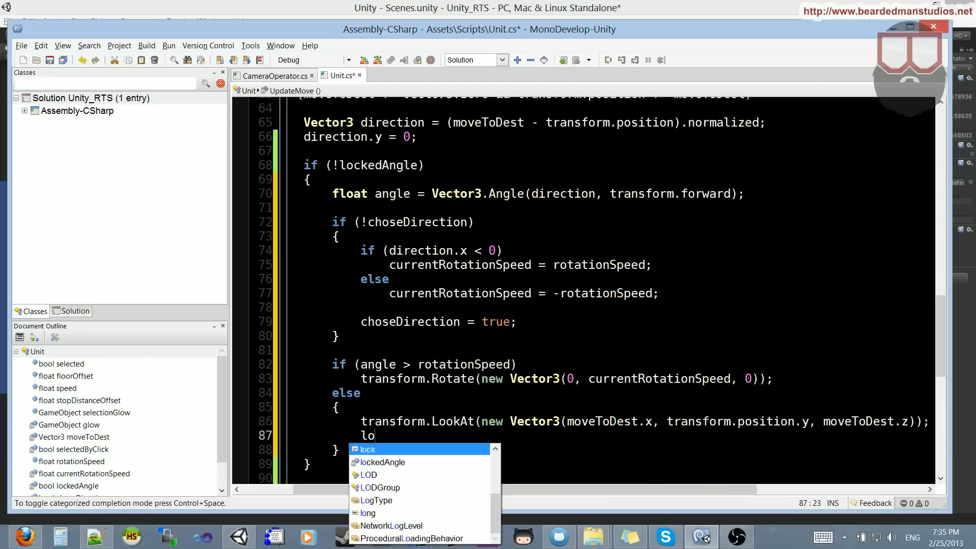
pyautogui.write('ckedAngle = true;')
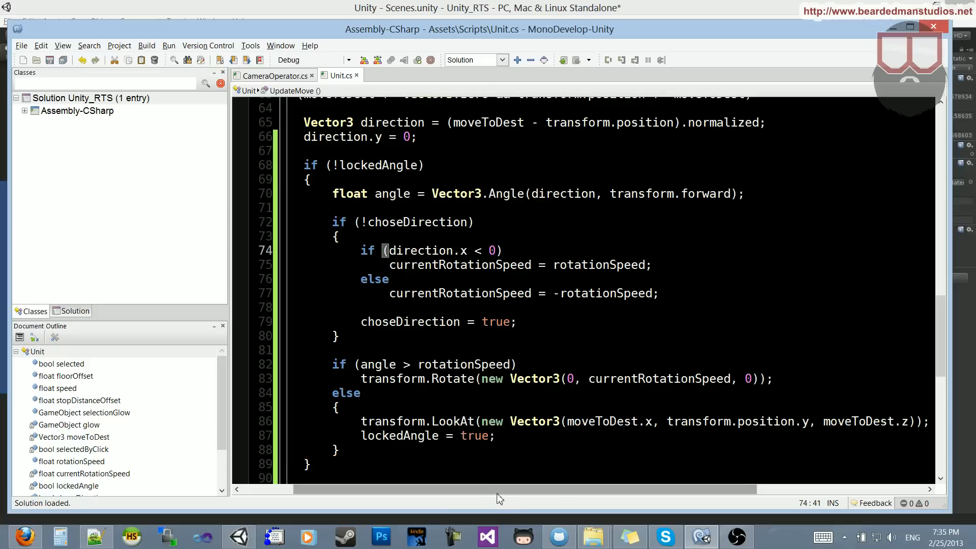
pyautogui.scroll(-3)
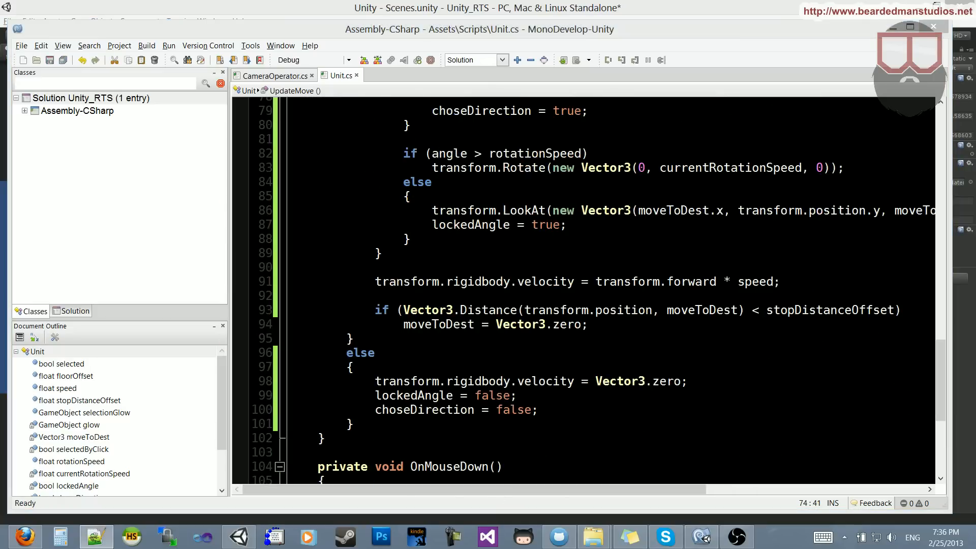
# Run the Unity scene with the Capsule selected and send the unit to a destination
pyautogui.click(238, 536)
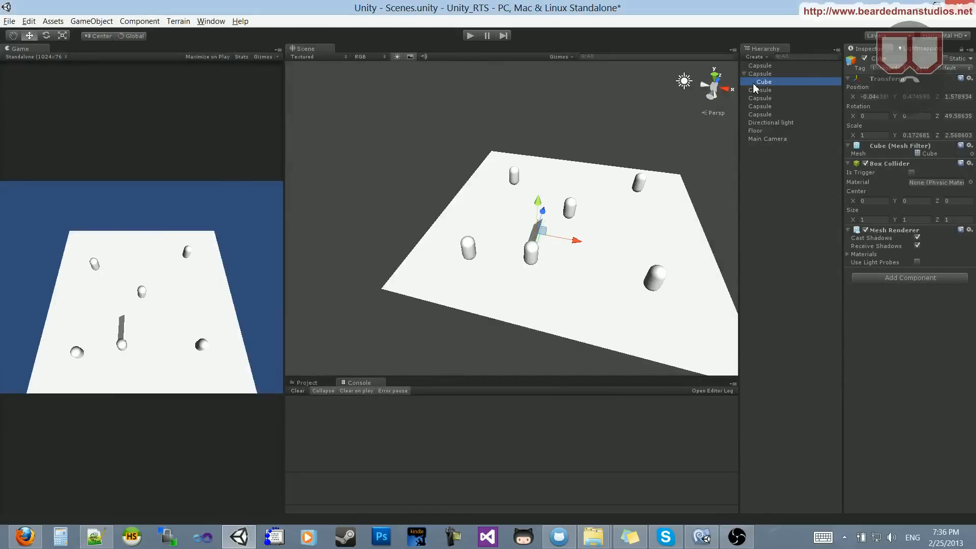
pyautogui.click(760, 73)
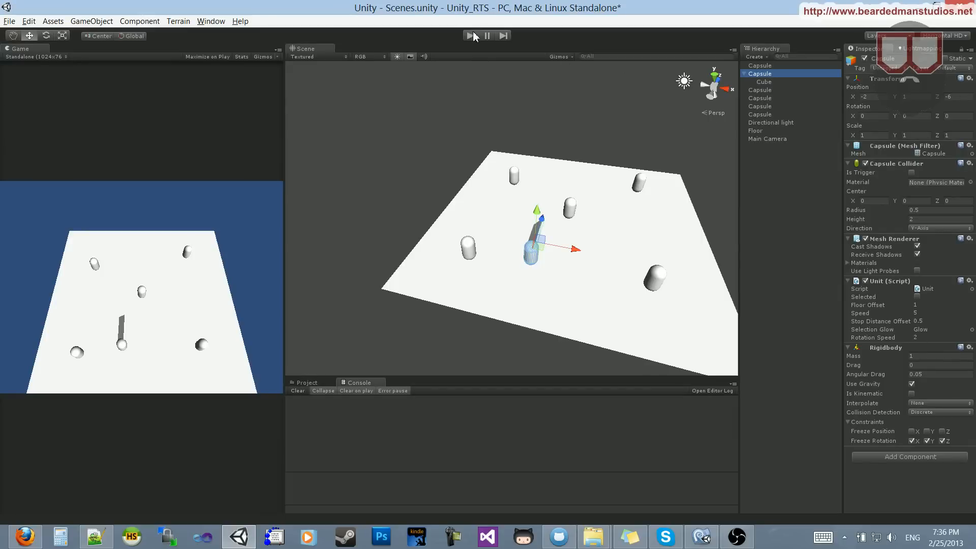
pyautogui.click(470, 36)
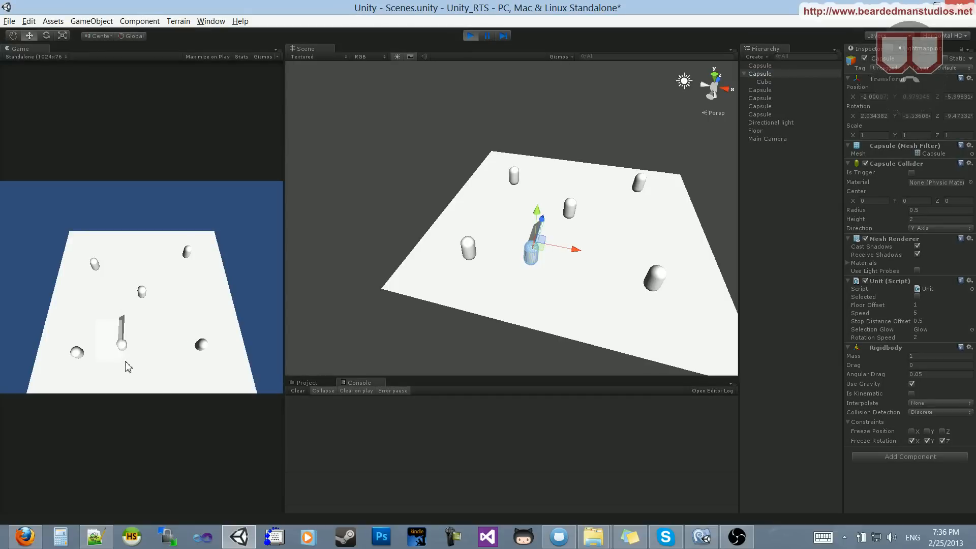
pyautogui.click(122, 326)
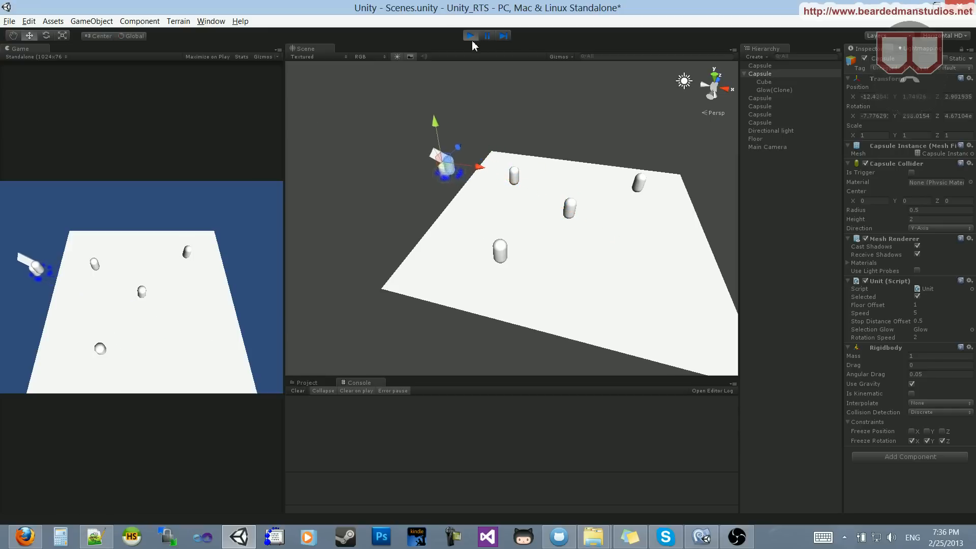
# Stop and replay the scene to watch how the unit turns toward clicked points
pyautogui.click(470, 36)
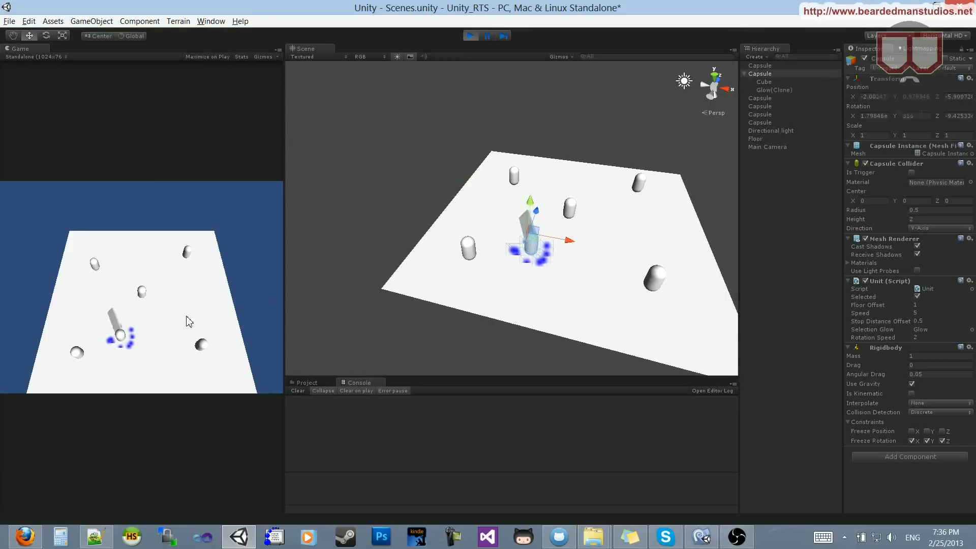
pyautogui.click(469, 36)
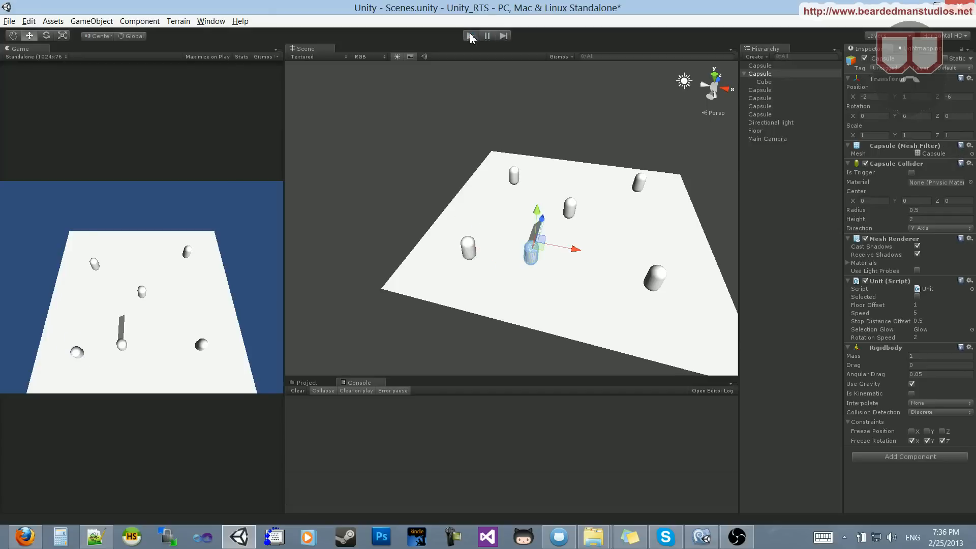
pyautogui.click(470, 36)
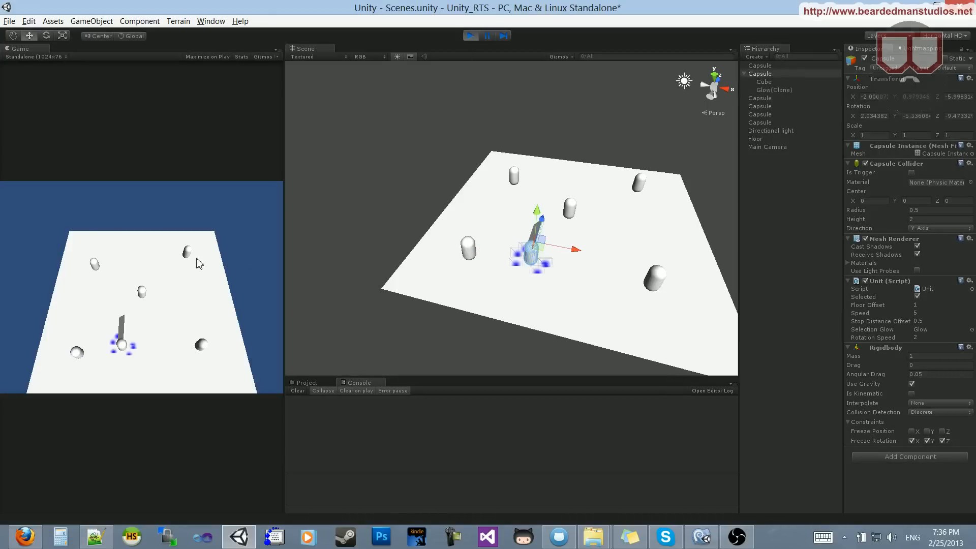
pyautogui.click(471, 36)
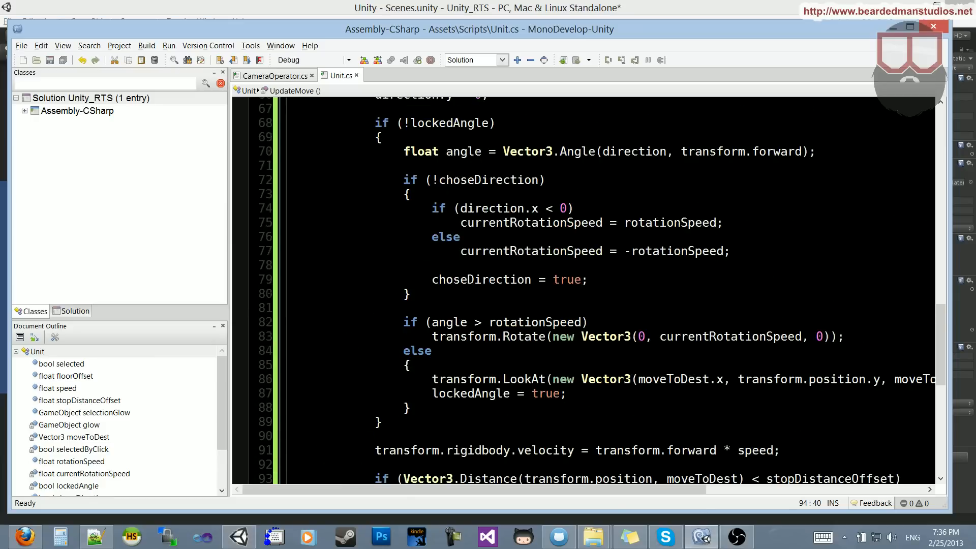
# Swap the signs so negative direction.x gives -rotationSpeed and the else case positive, then save
pyautogui.doubleClick(670, 222)
pyautogui.write('-')
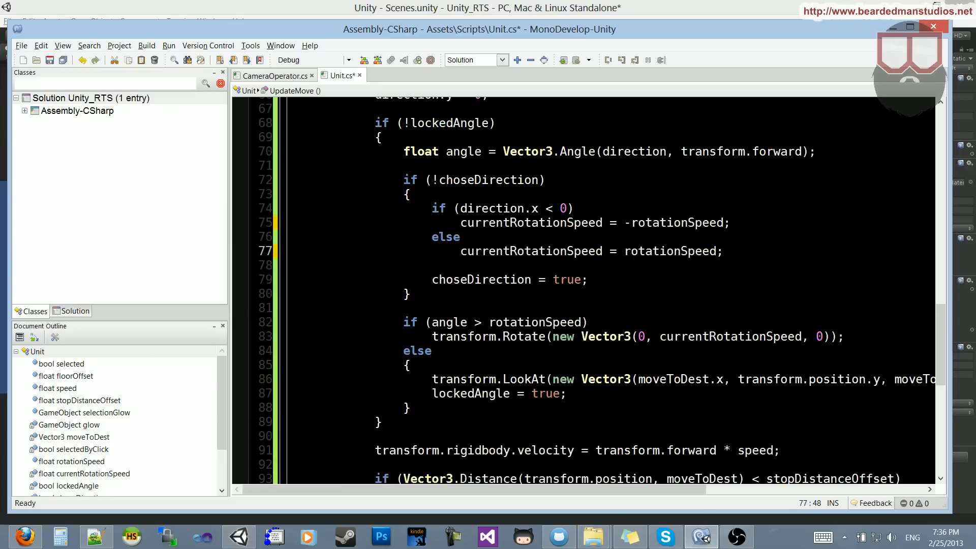
pyautogui.click(572, 223)
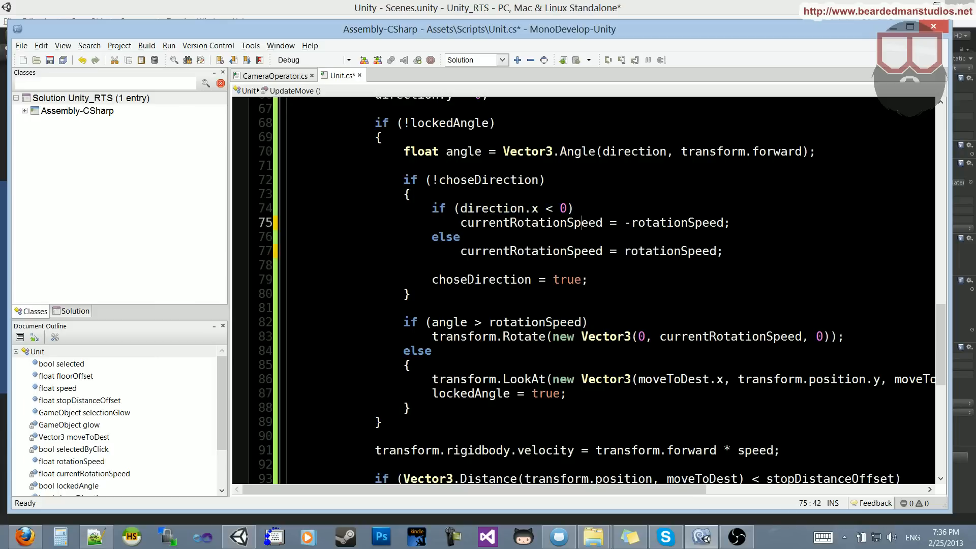
pyautogui.doubleClick(677, 223)
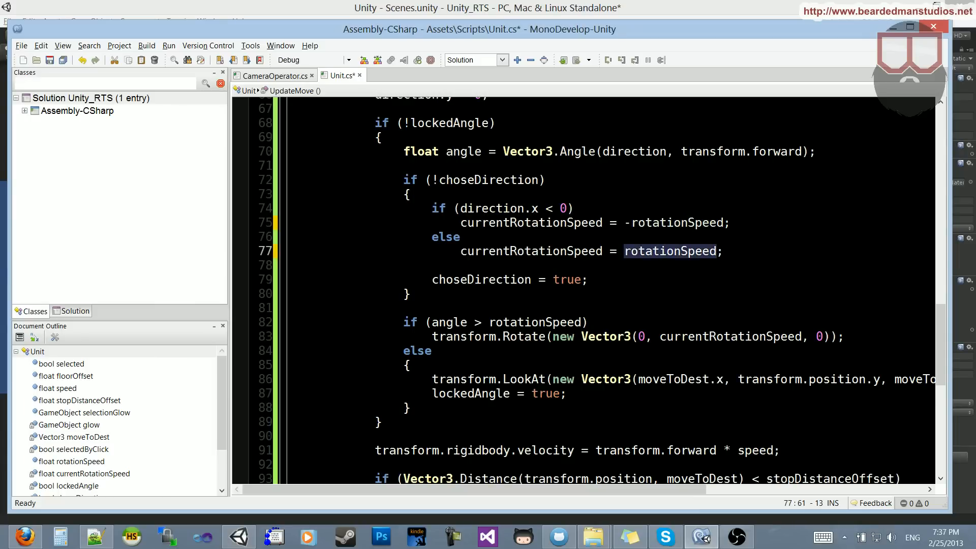
pyautogui.click(238, 536)
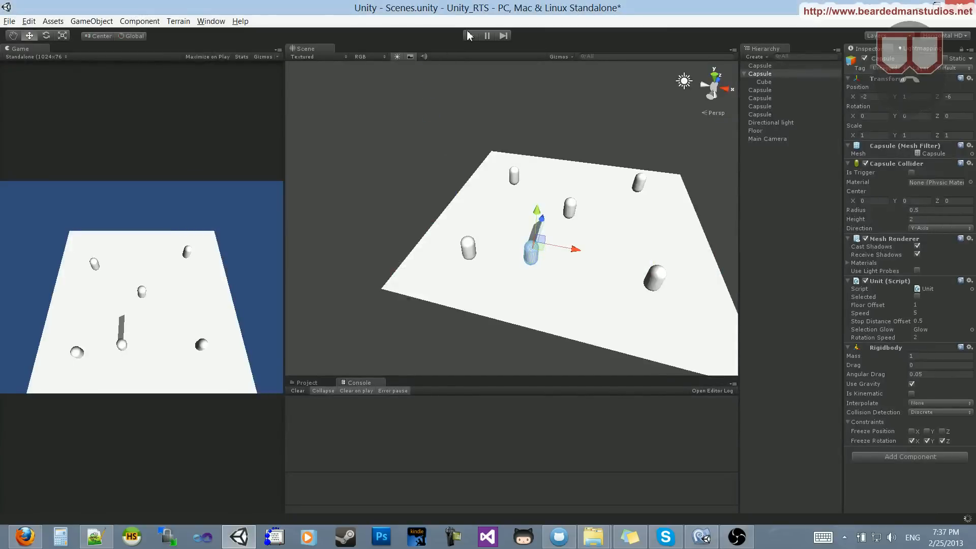
# Play the scene again to check the unit turns toward its destination
pyautogui.click(471, 36)
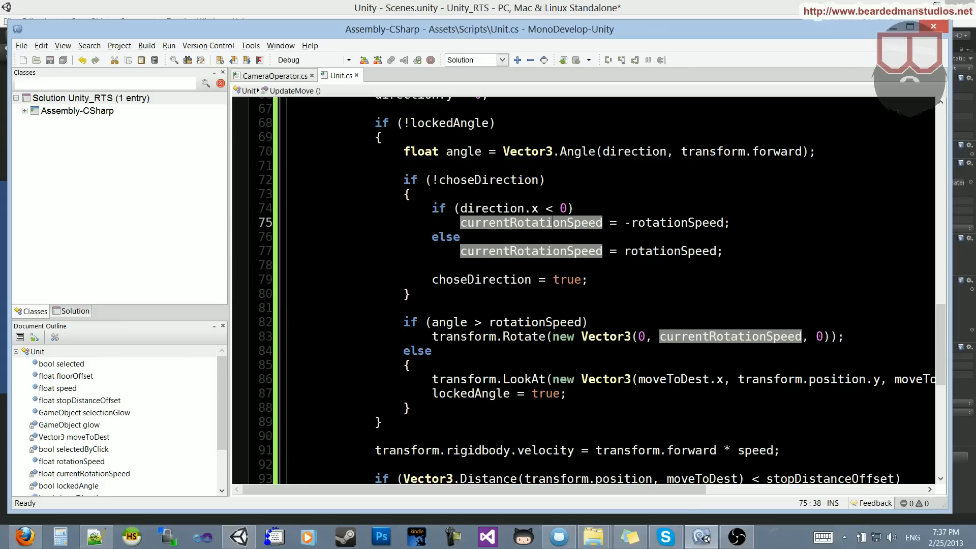
pyautogui.click(409, 364)
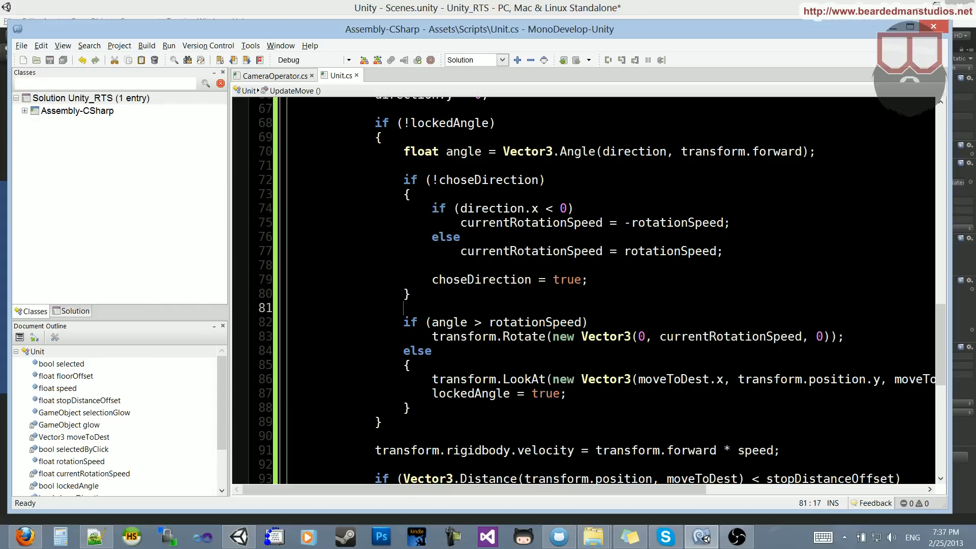
pyautogui.scroll(3)
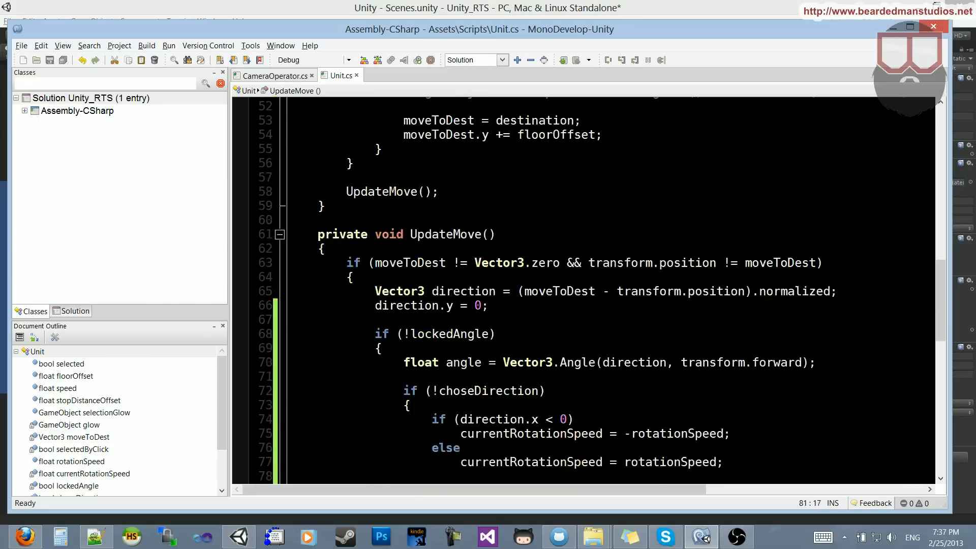
pyautogui.scroll(3)
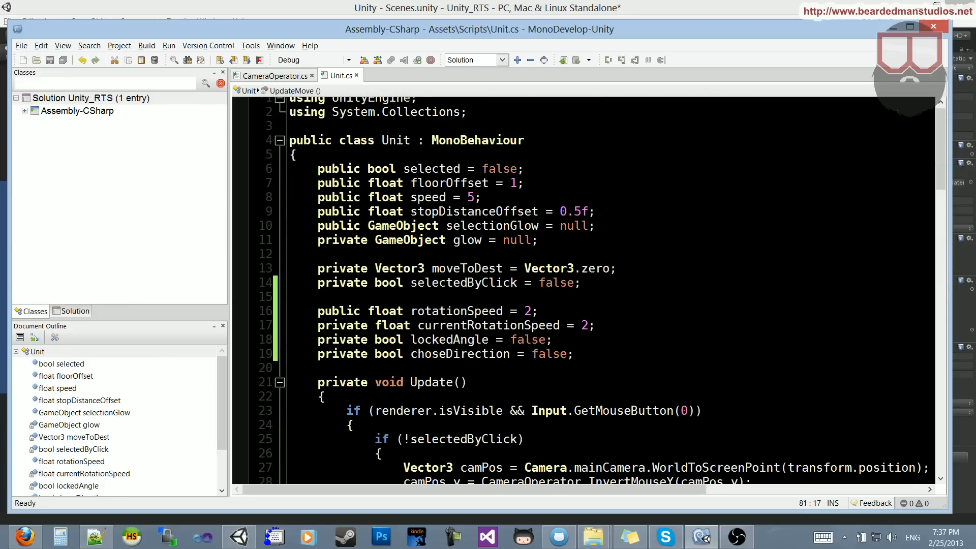
pyautogui.doubleClick(456, 311)
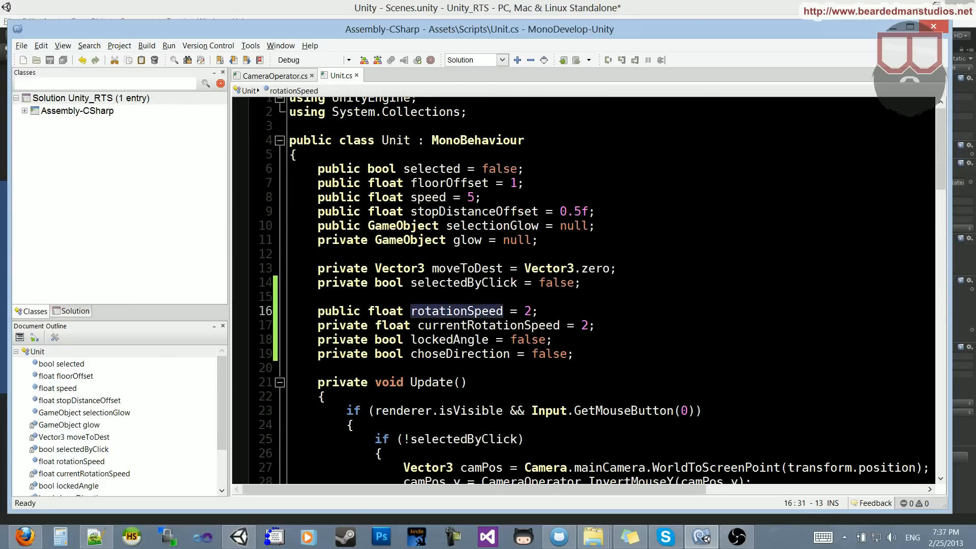
pyautogui.moveTo(489, 326)
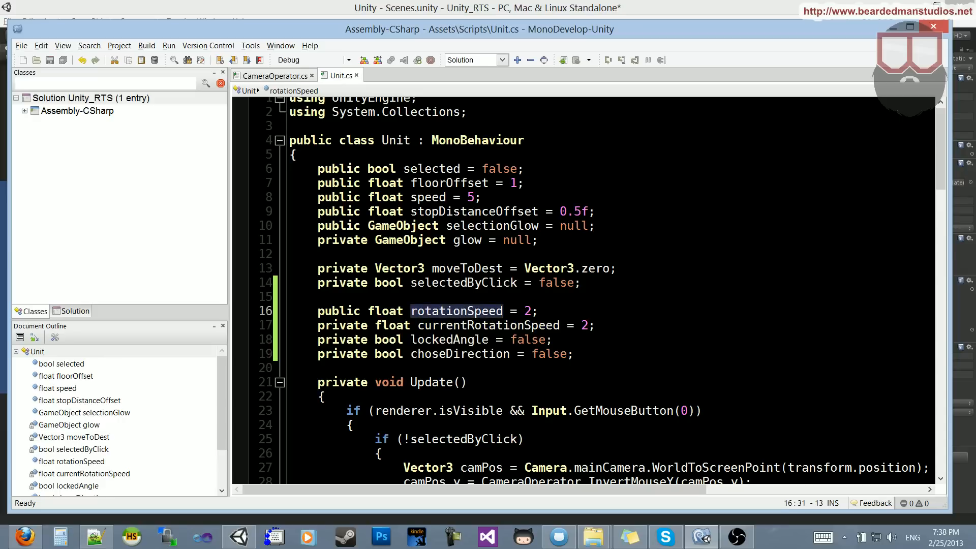
pyautogui.moveTo(460, 353)
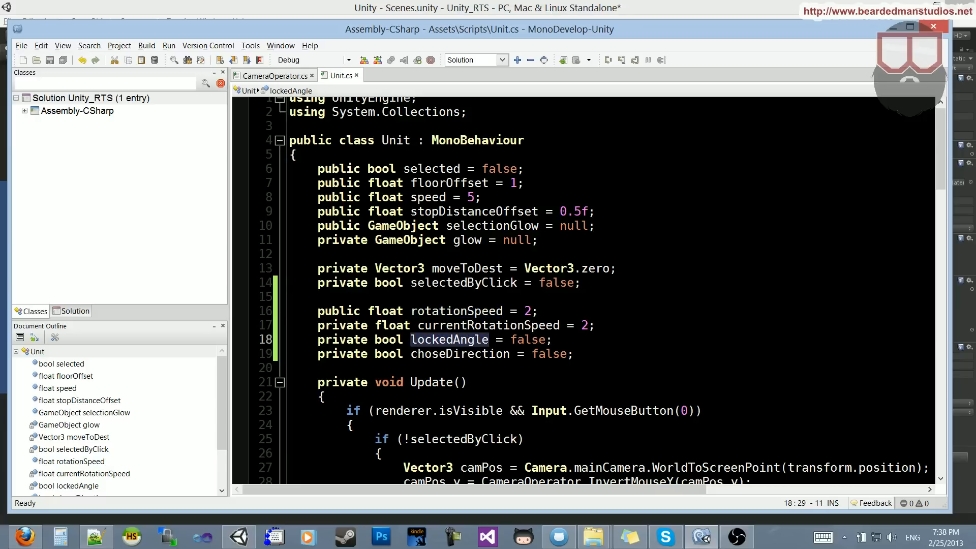
pyautogui.click(459, 354)
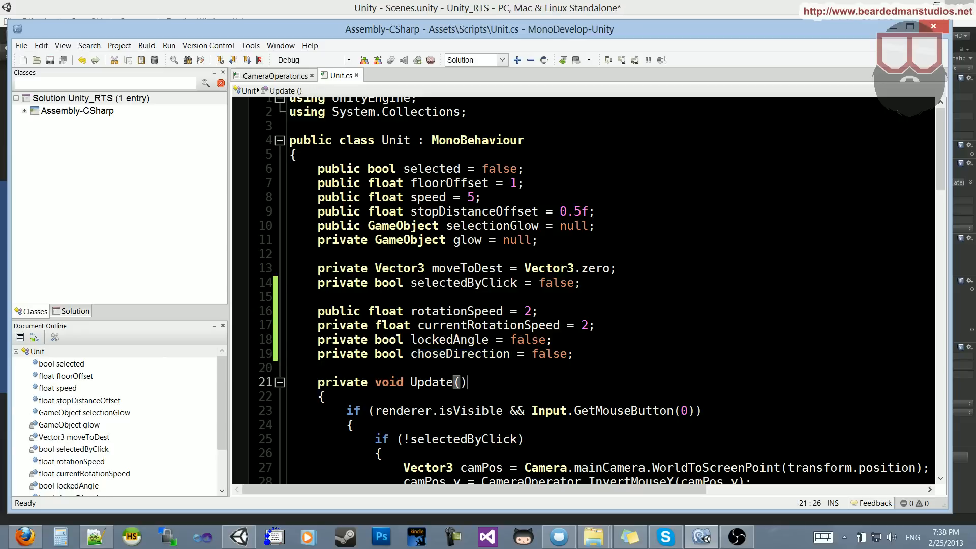
pyautogui.scroll(-3)
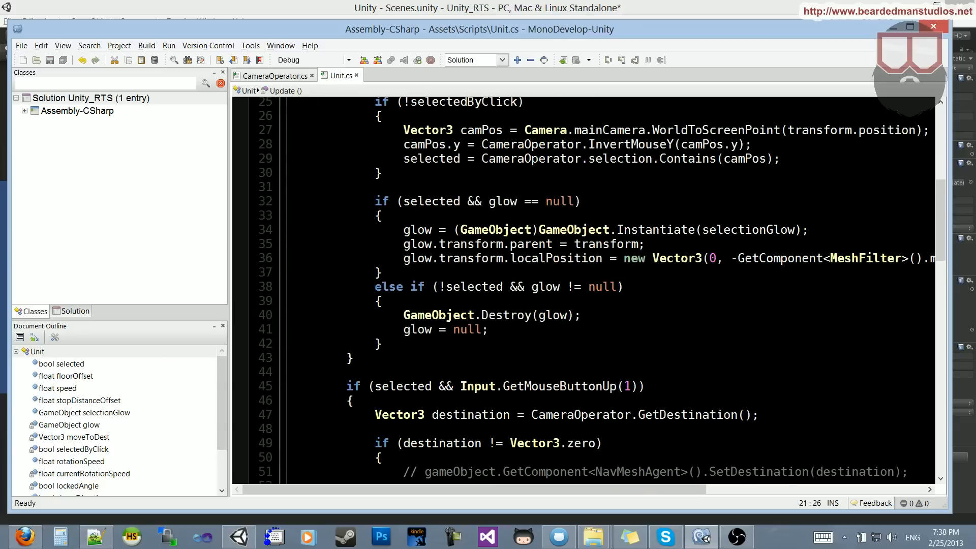
pyautogui.scroll(-3)
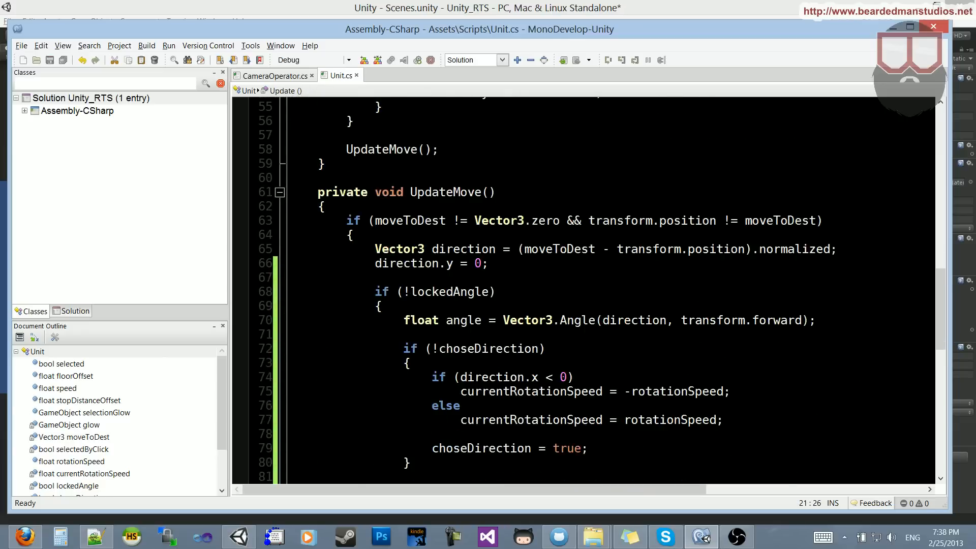
pyautogui.scroll(-3)
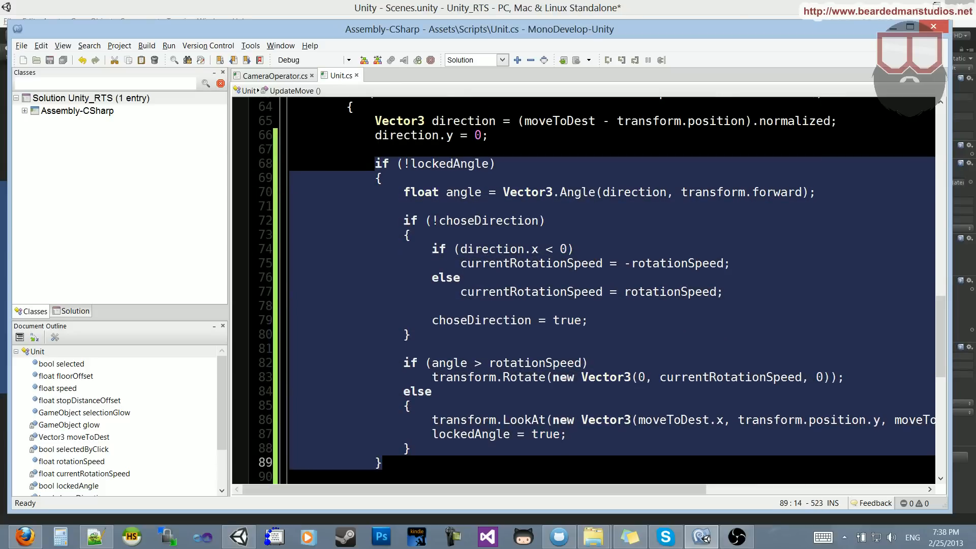
pyautogui.scroll(-3)
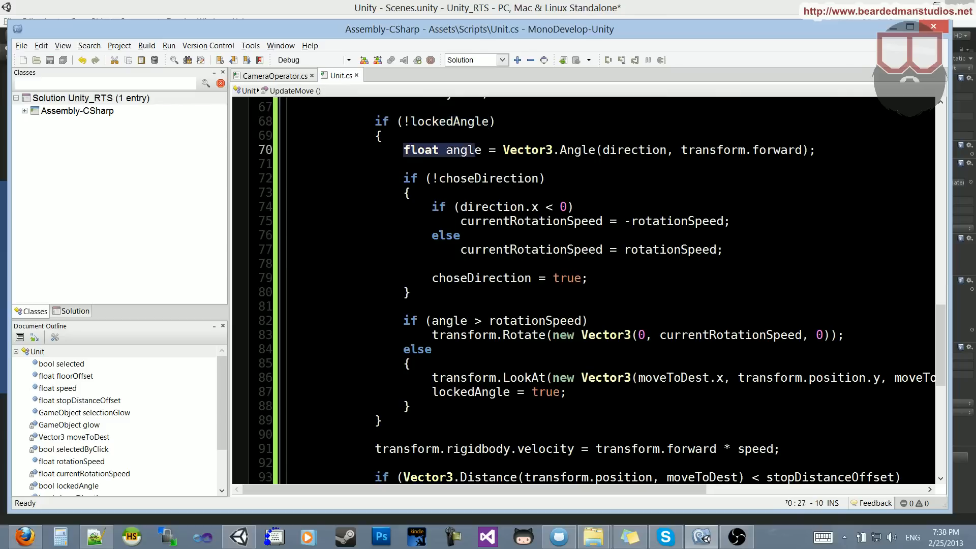
pyautogui.doubleClick(464, 150)
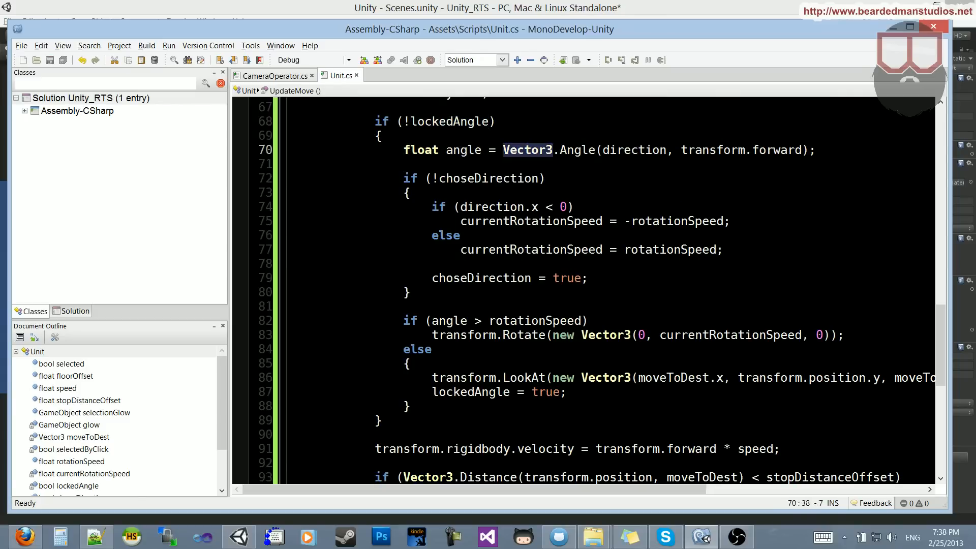
pyautogui.doubleClick(634, 151)
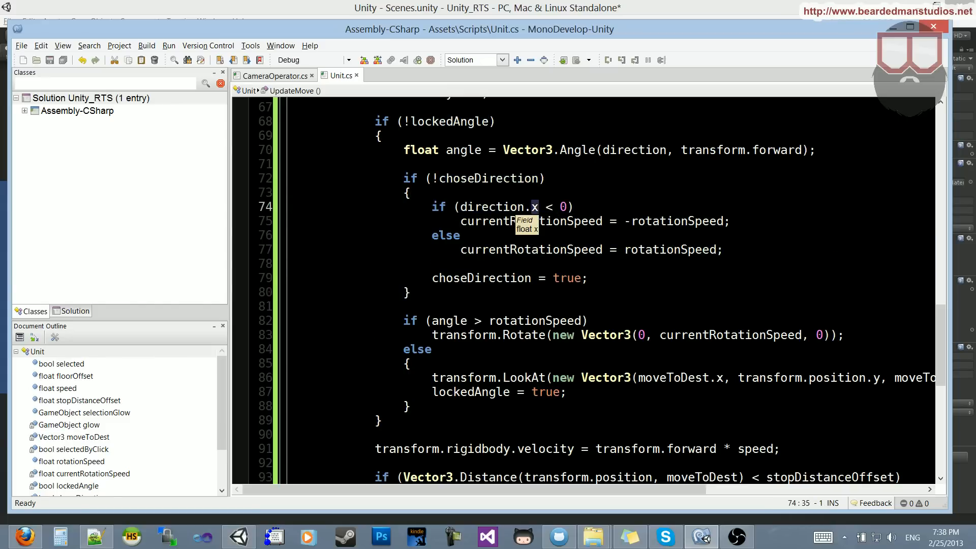
pyautogui.scroll(3)
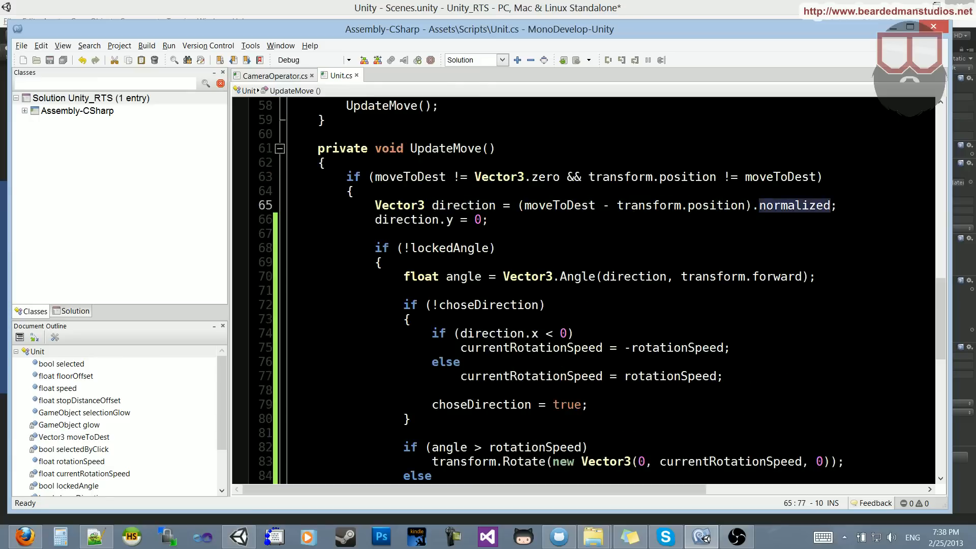
pyautogui.scroll(-3)
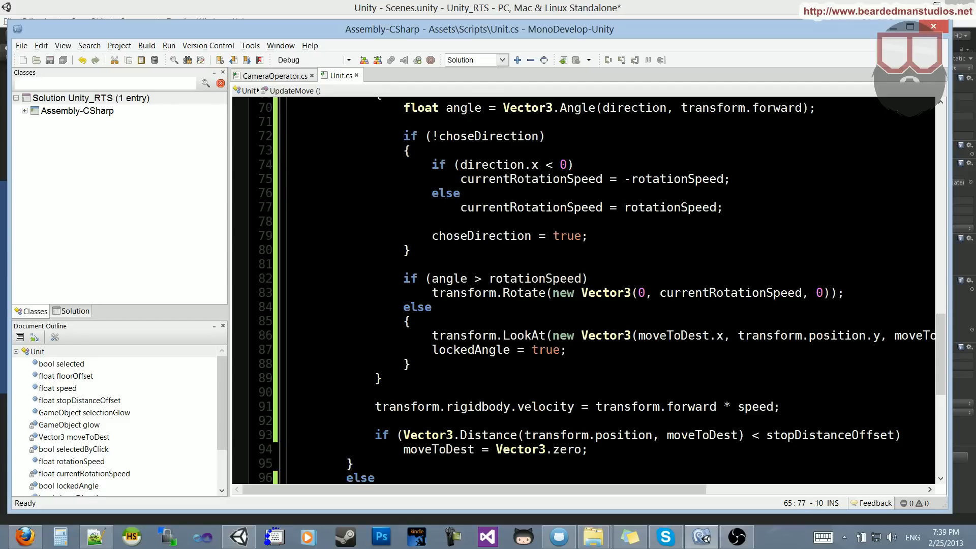
pyautogui.doubleClick(494, 163)
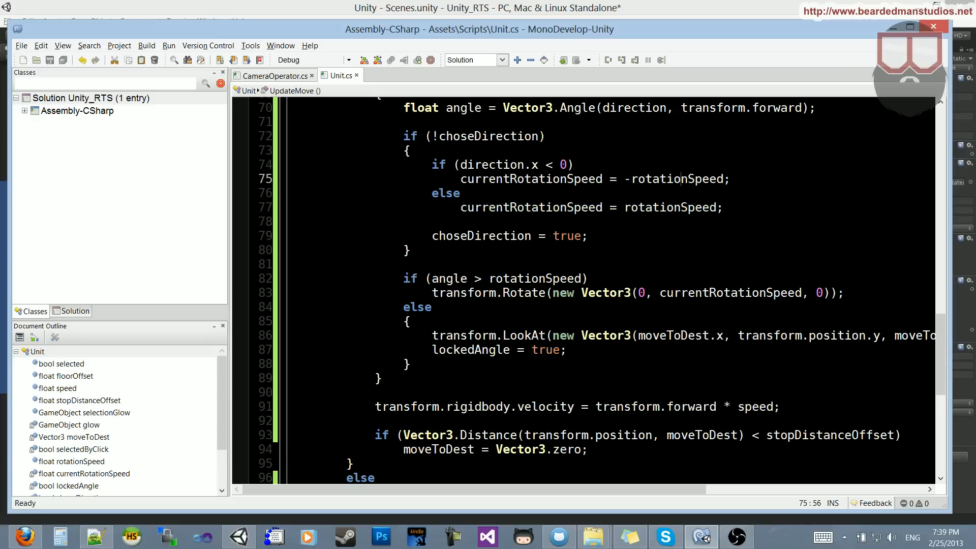
pyautogui.doubleClick(671, 207)
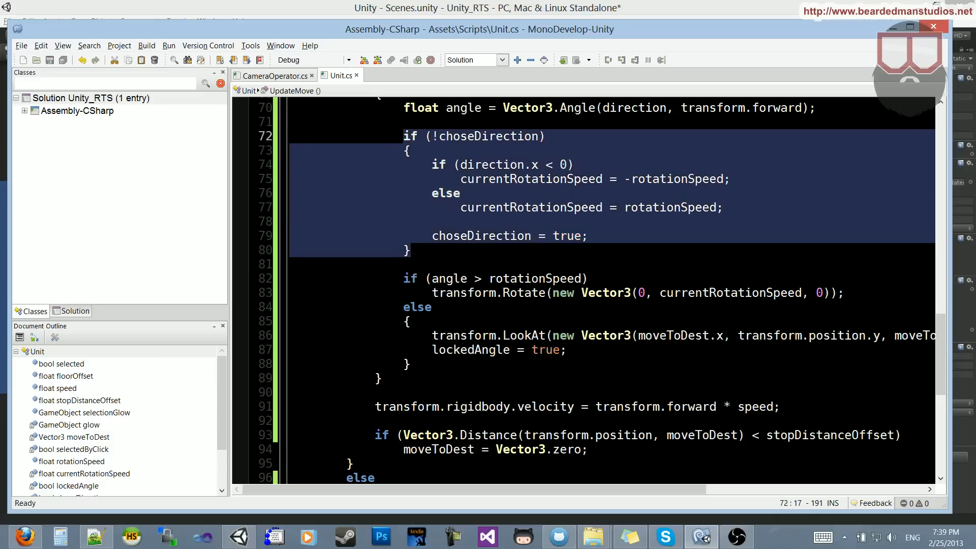
pyautogui.scroll(-3)
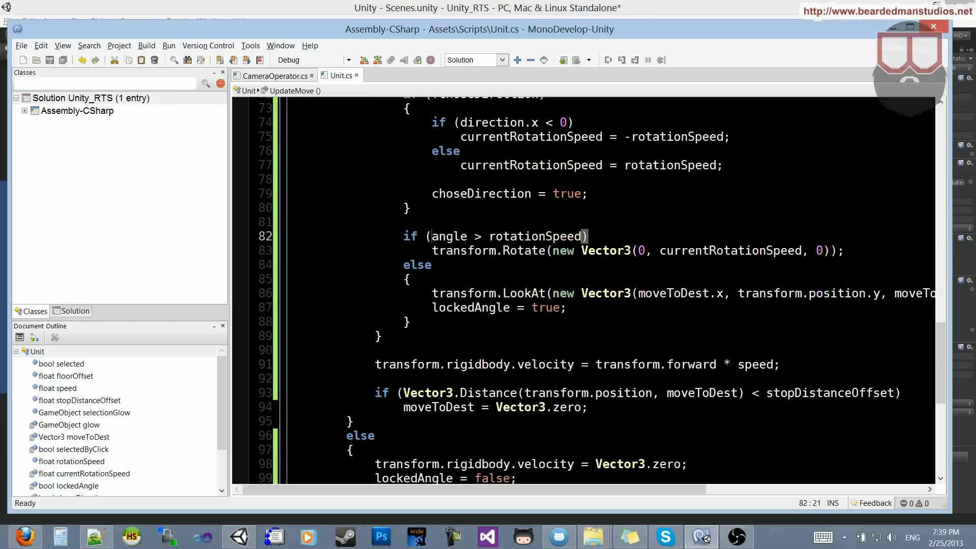
pyautogui.scroll(-3)
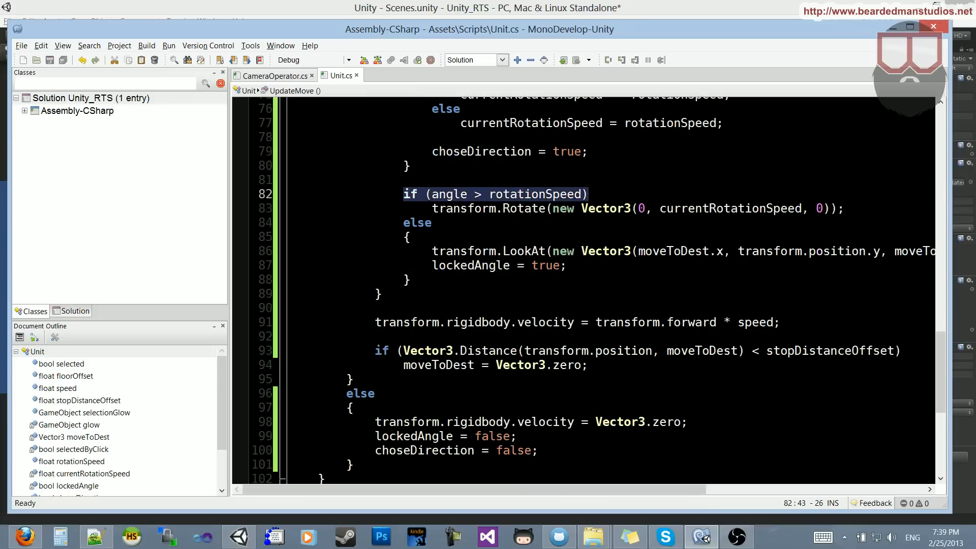
pyautogui.doubleClick(447, 194)
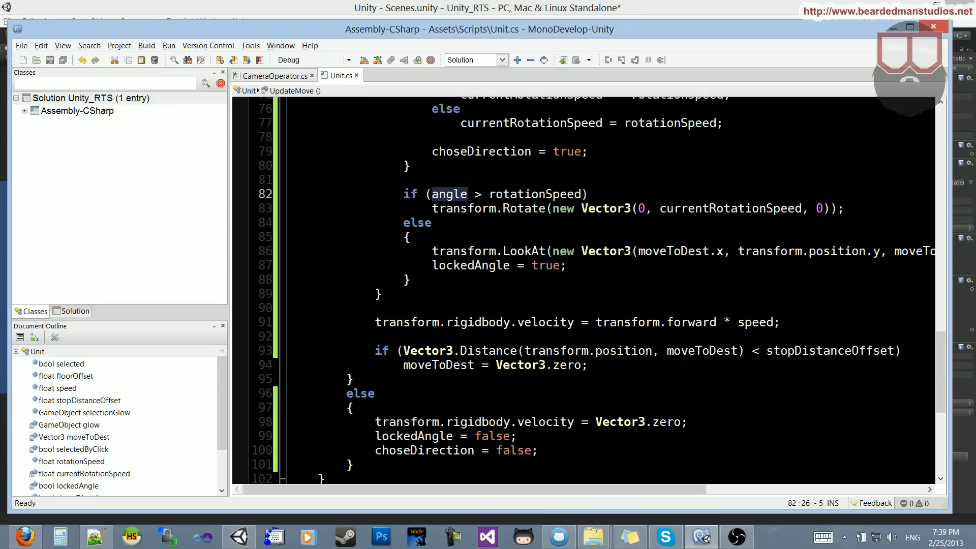
pyautogui.doubleClick(533, 193)
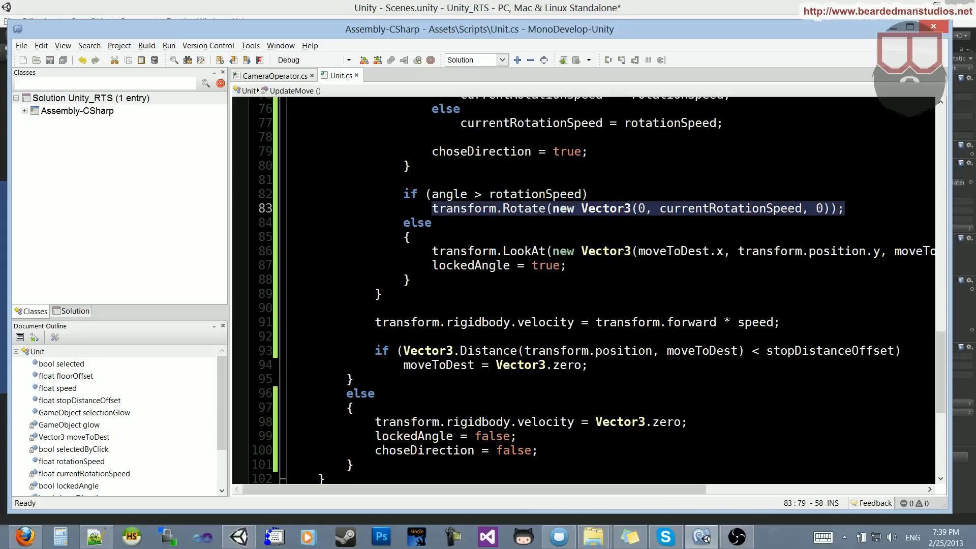
pyautogui.click(645, 207)
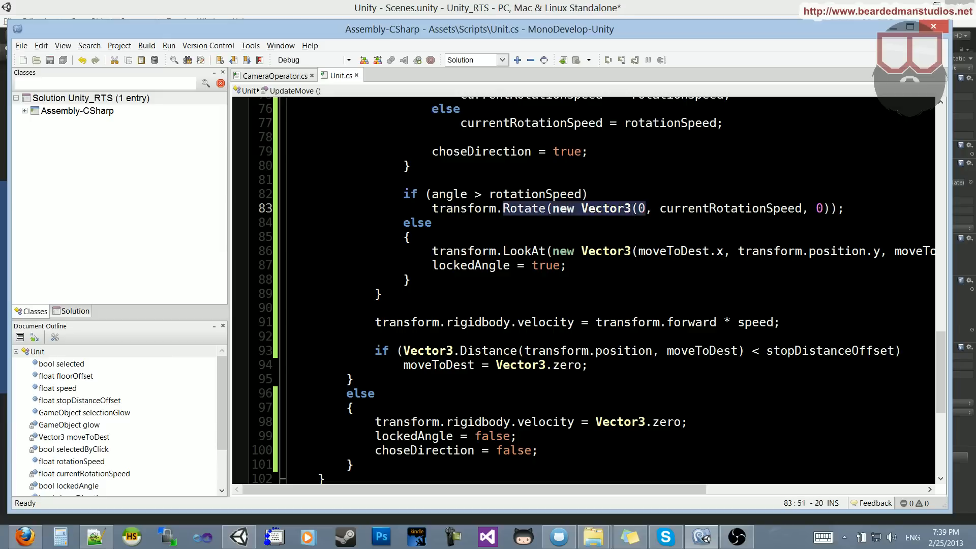
pyautogui.doubleClick(731, 208)
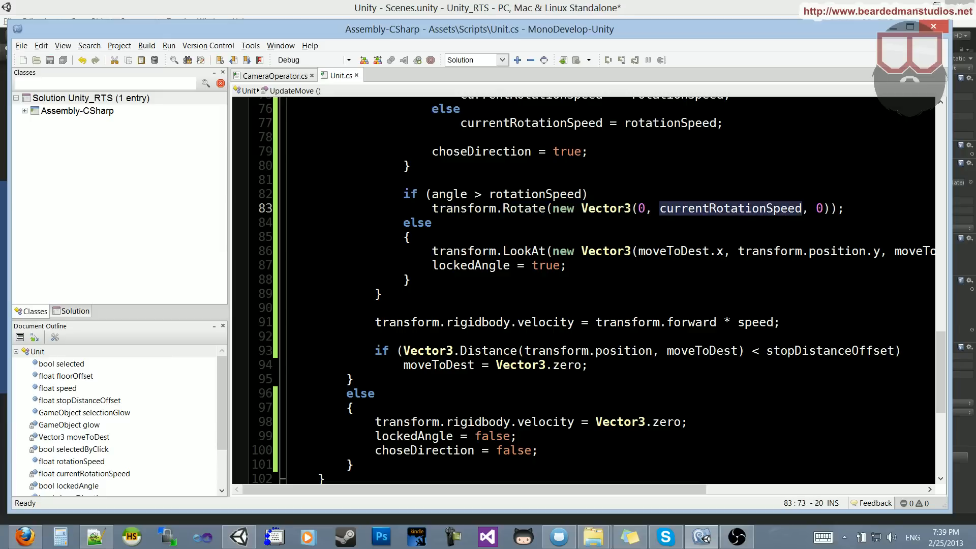
pyautogui.click(507, 193)
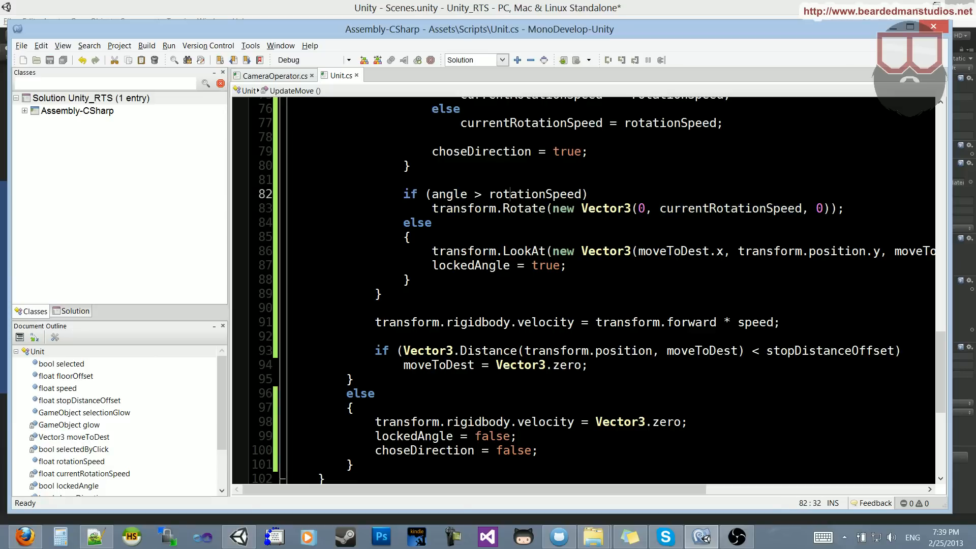
pyautogui.doubleClick(731, 209)
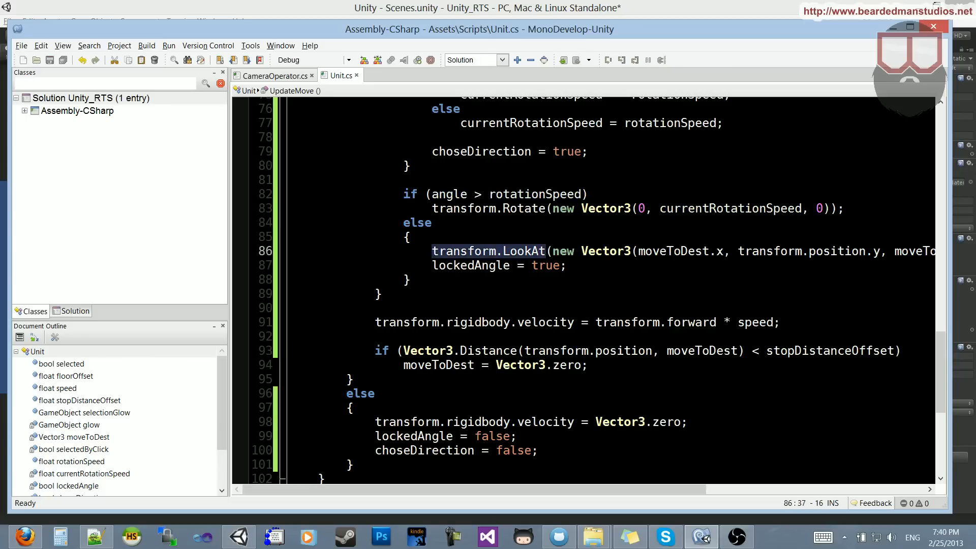
pyautogui.hscroll(-3)
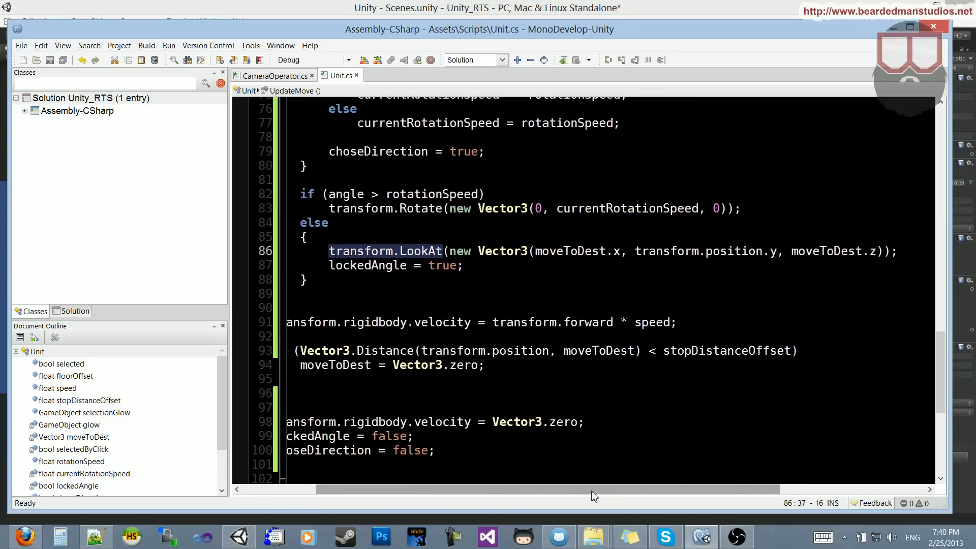
pyautogui.hscroll(3)
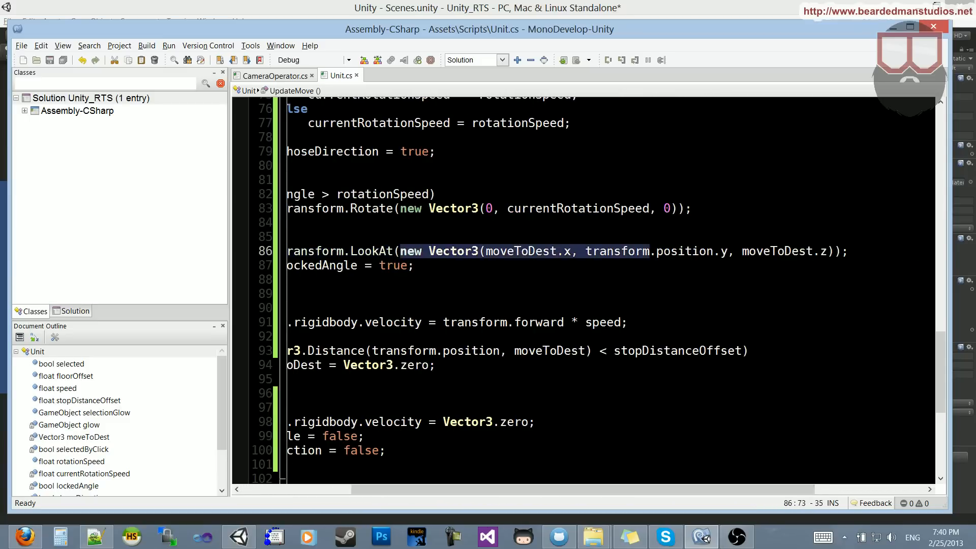
pyautogui.click(415, 265)
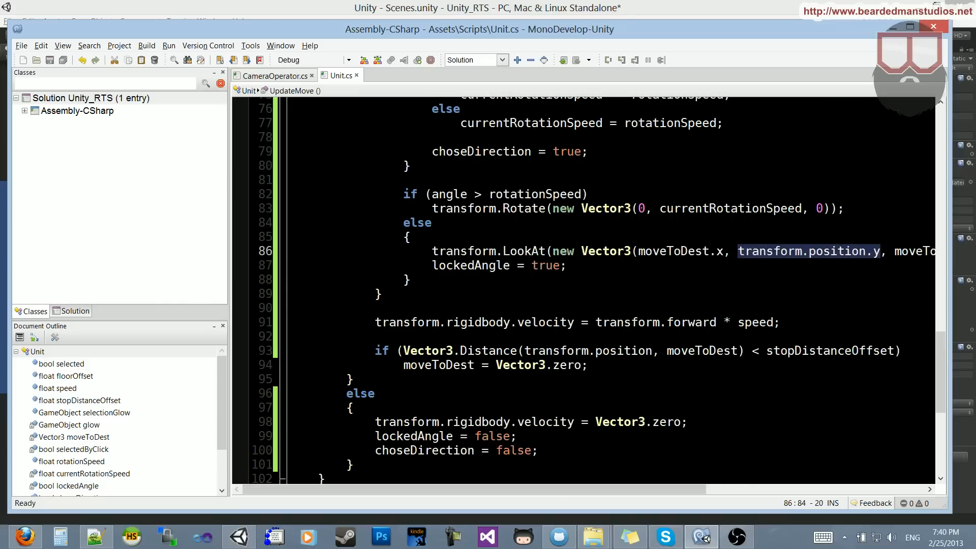
pyautogui.click(485, 193)
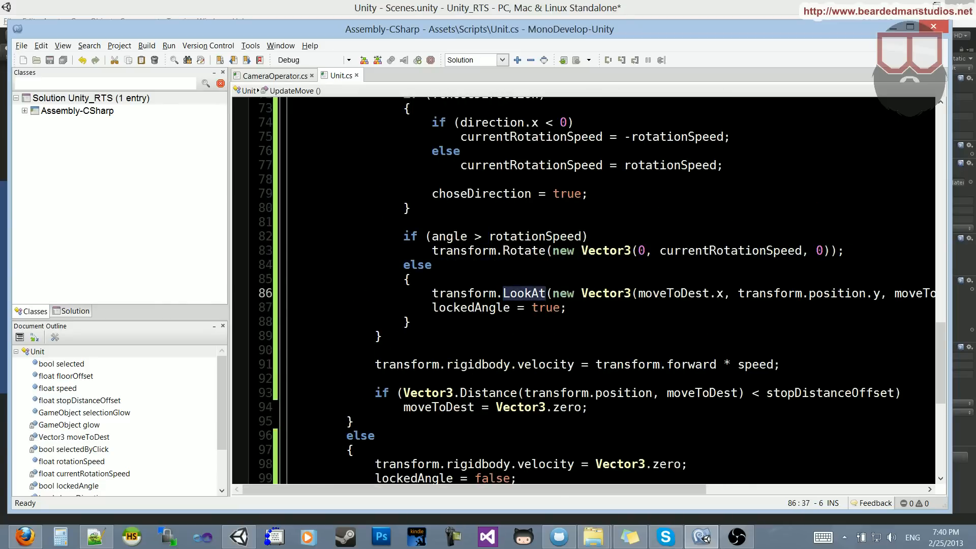
pyautogui.scroll(3)
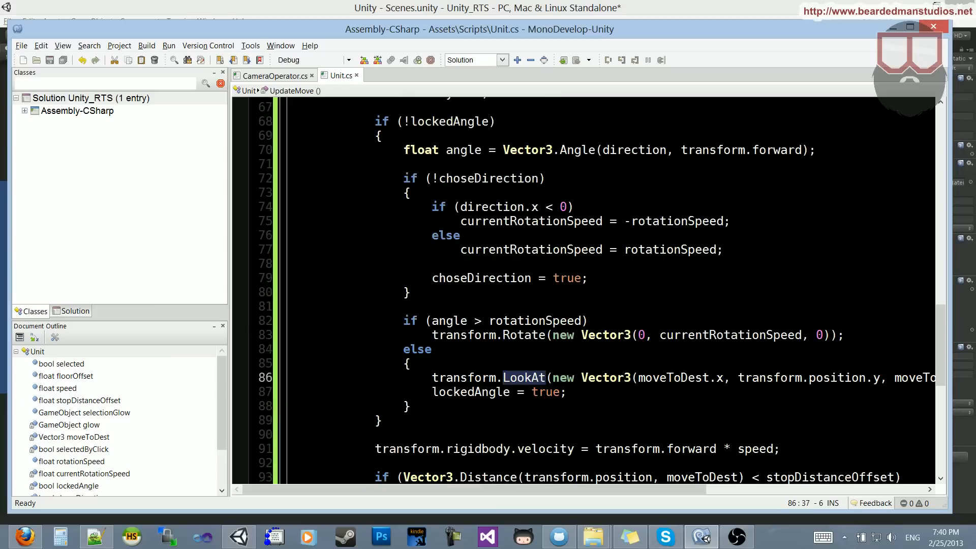
pyautogui.click(404, 391)
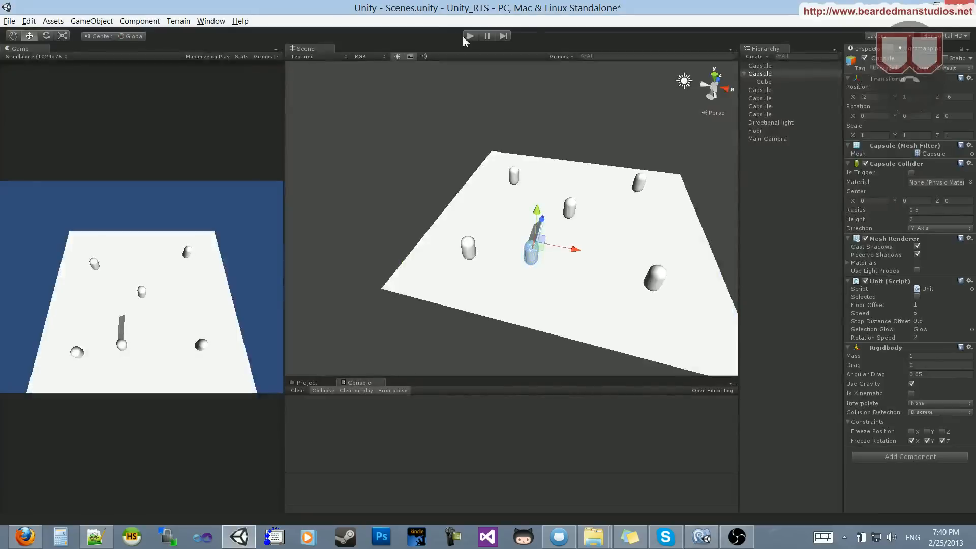
# Play the scene so the unit turns toward a right-clicked point, stop, and return to Unit.cs
pyautogui.click(470, 35)
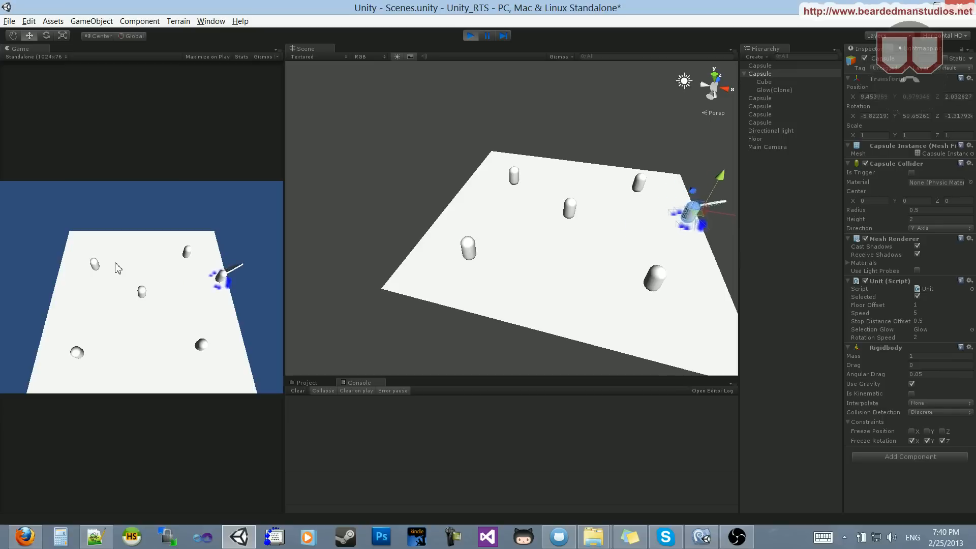
pyautogui.click(469, 36)
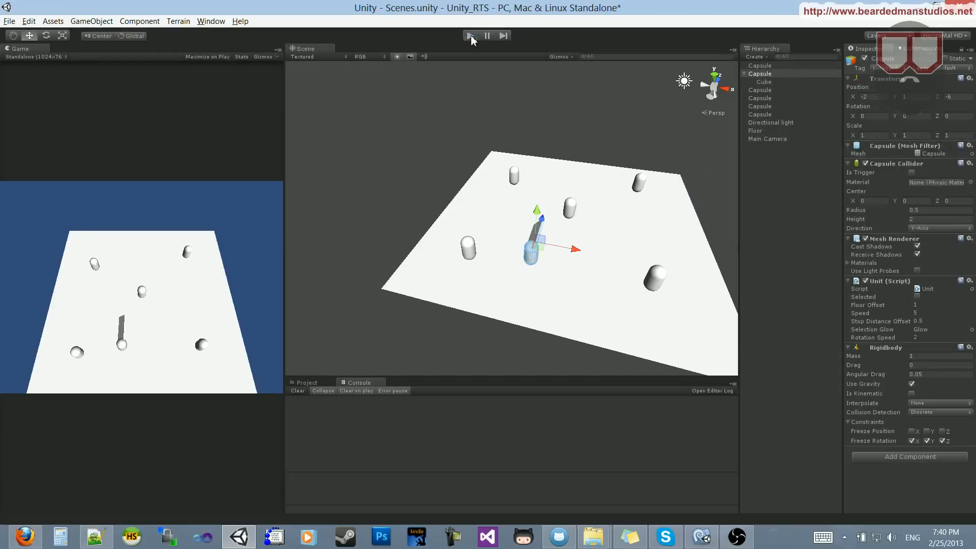
pyautogui.click(469, 36)
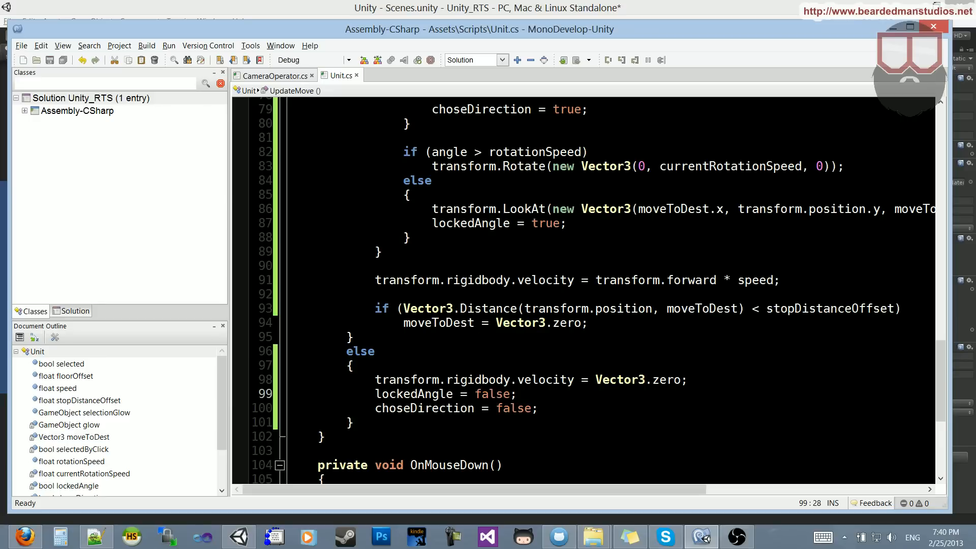
# Highlight the lockedAngle reset line in the else branch for review
pyautogui.doubleClick(423, 408)
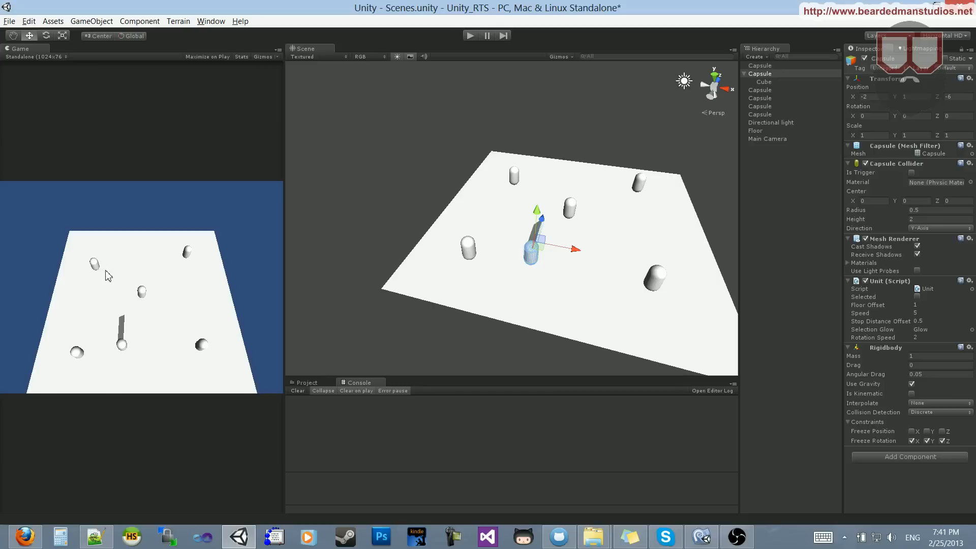
pyautogui.moveTo(120, 278)
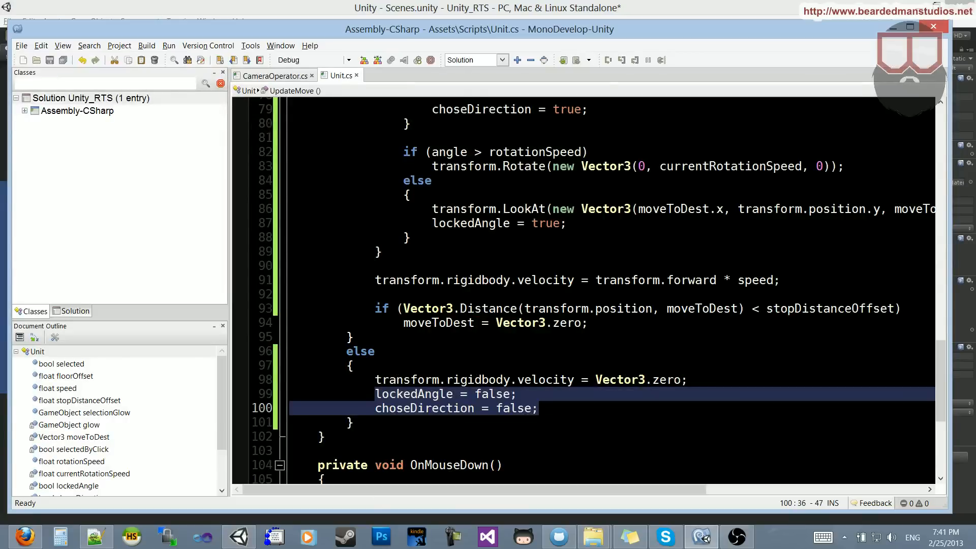
# Move the lockedAngle and choseDirection resets into Update after the destination check
pyautogui.scroll(3)
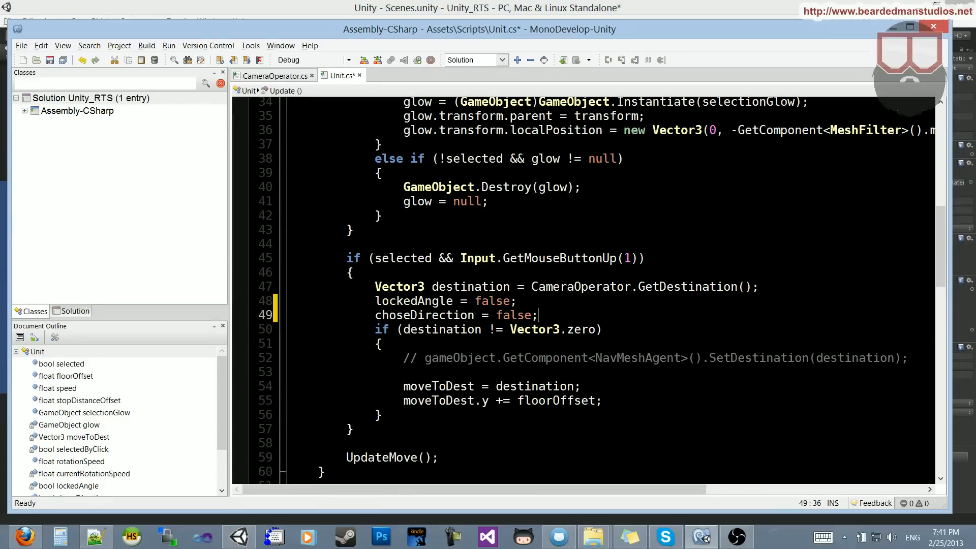
pyautogui.press('Return')
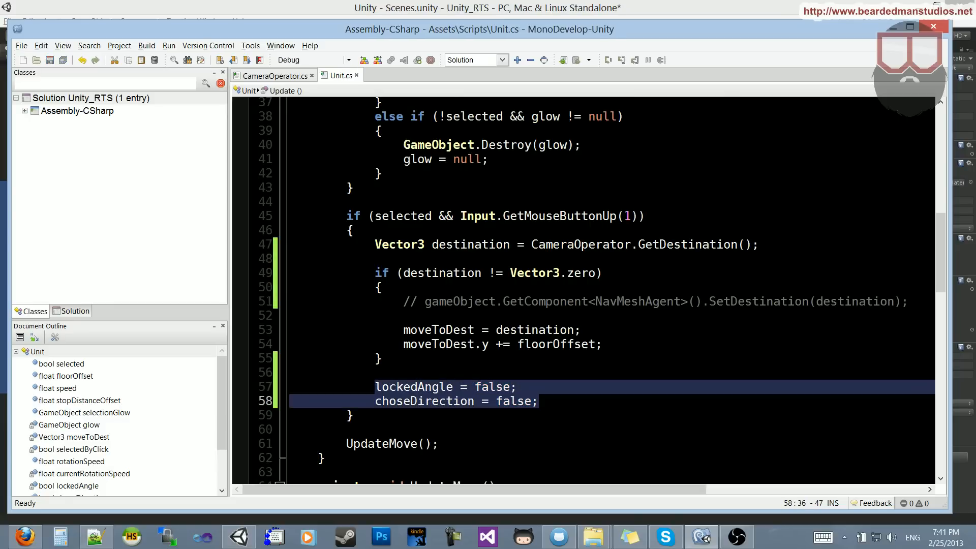
pyautogui.moveTo(373, 65)
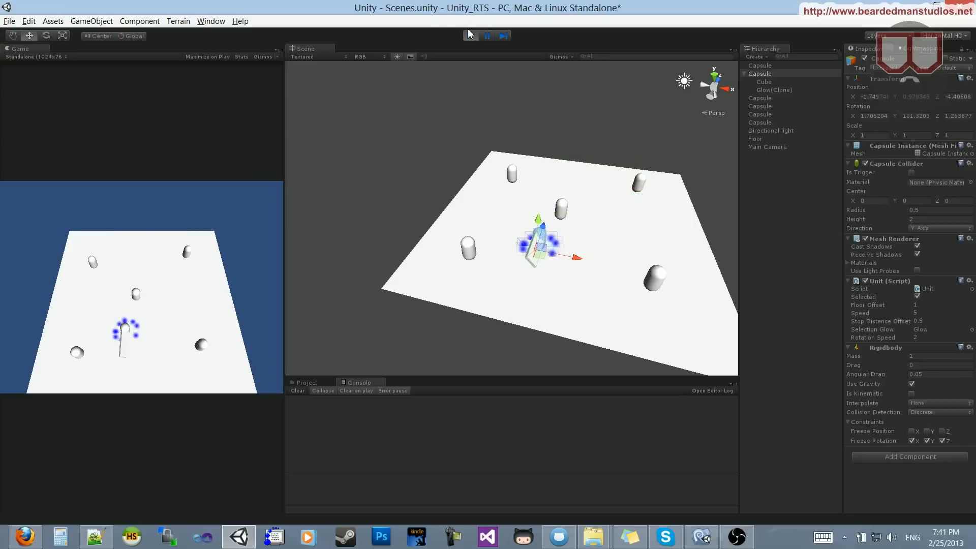
# Stop play mode so the capsule scene returns to editing state
pyautogui.click(470, 35)
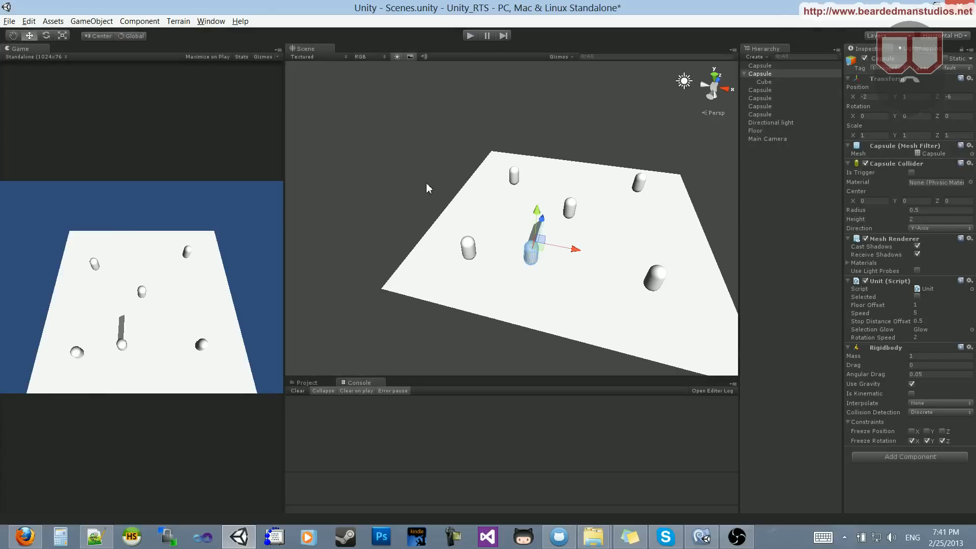
pyautogui.moveTo(373, 270)
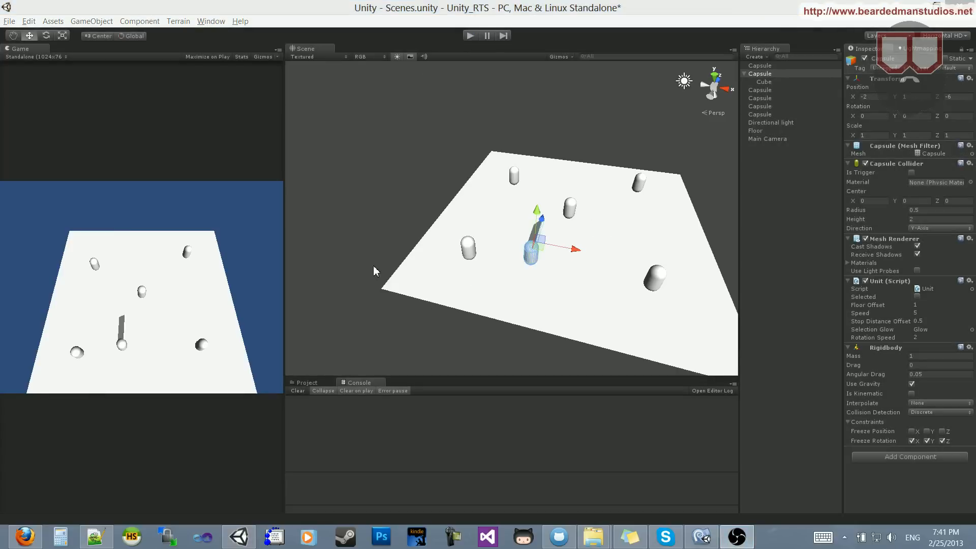
pyautogui.moveTo(421, 306)
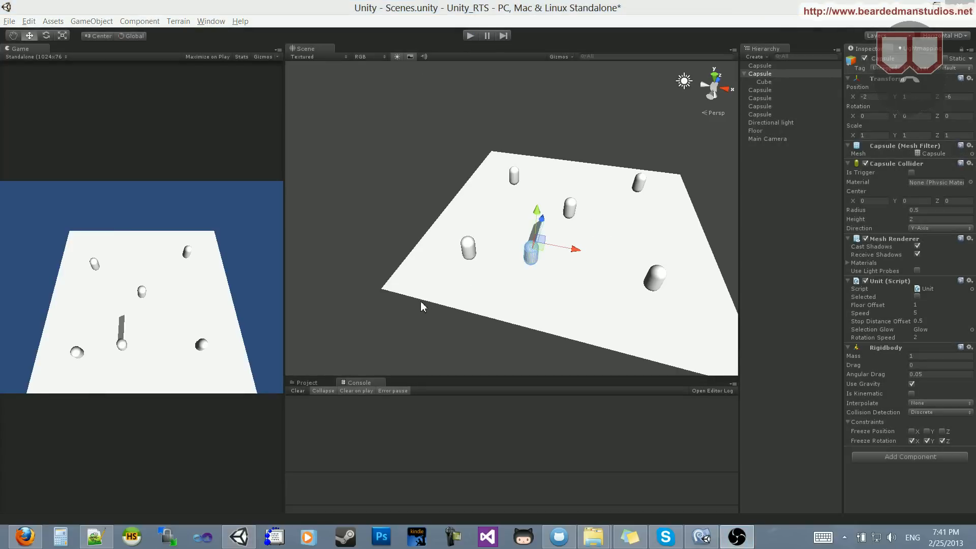